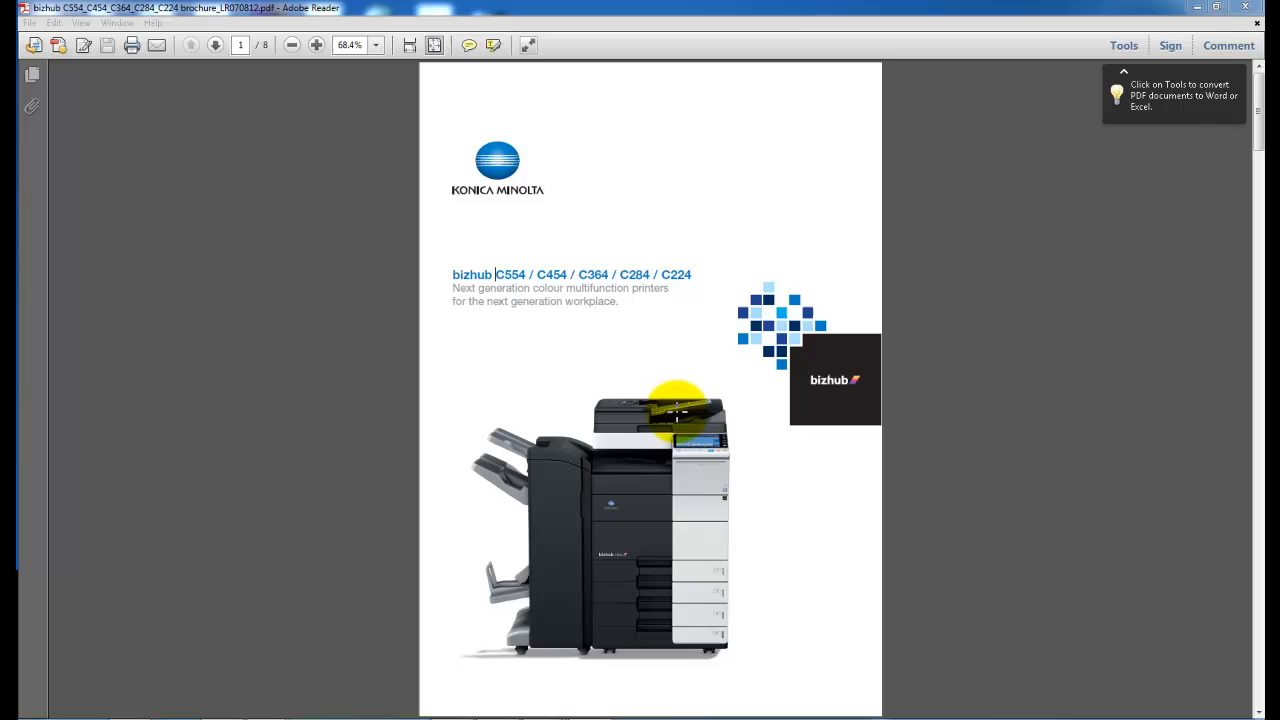
mouse_move(516, 276)
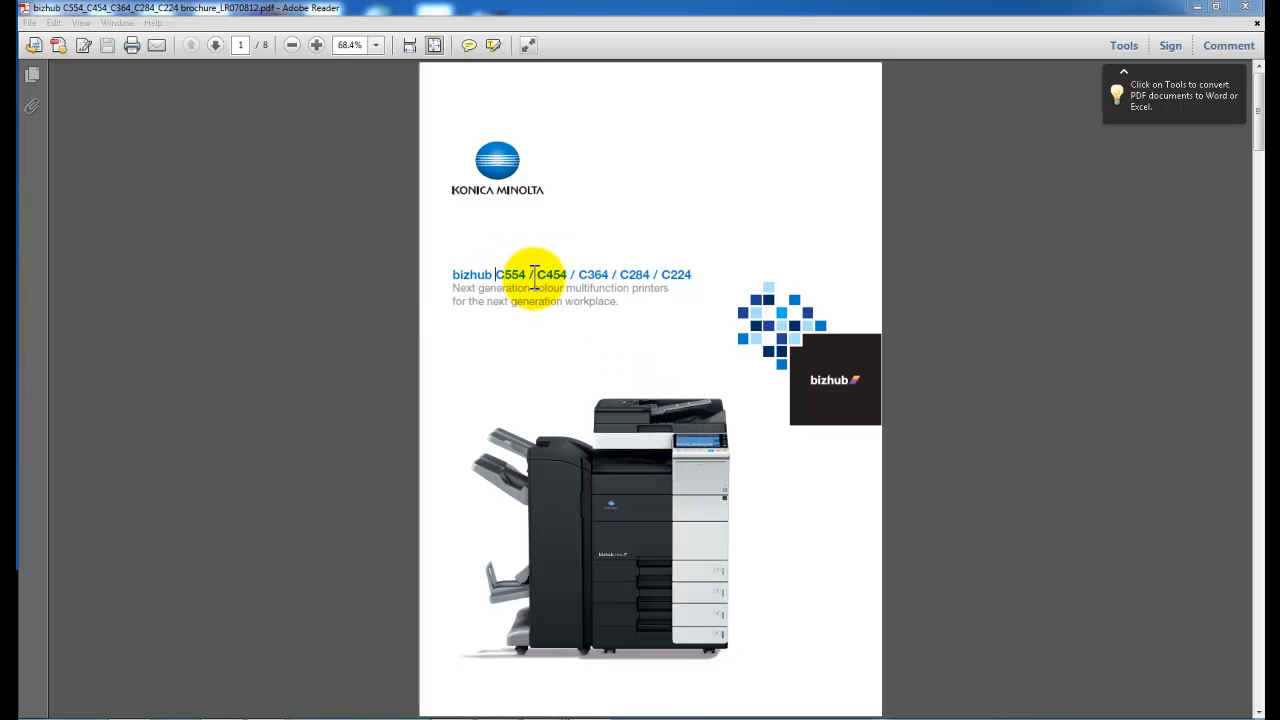
mouse_move(704, 284)
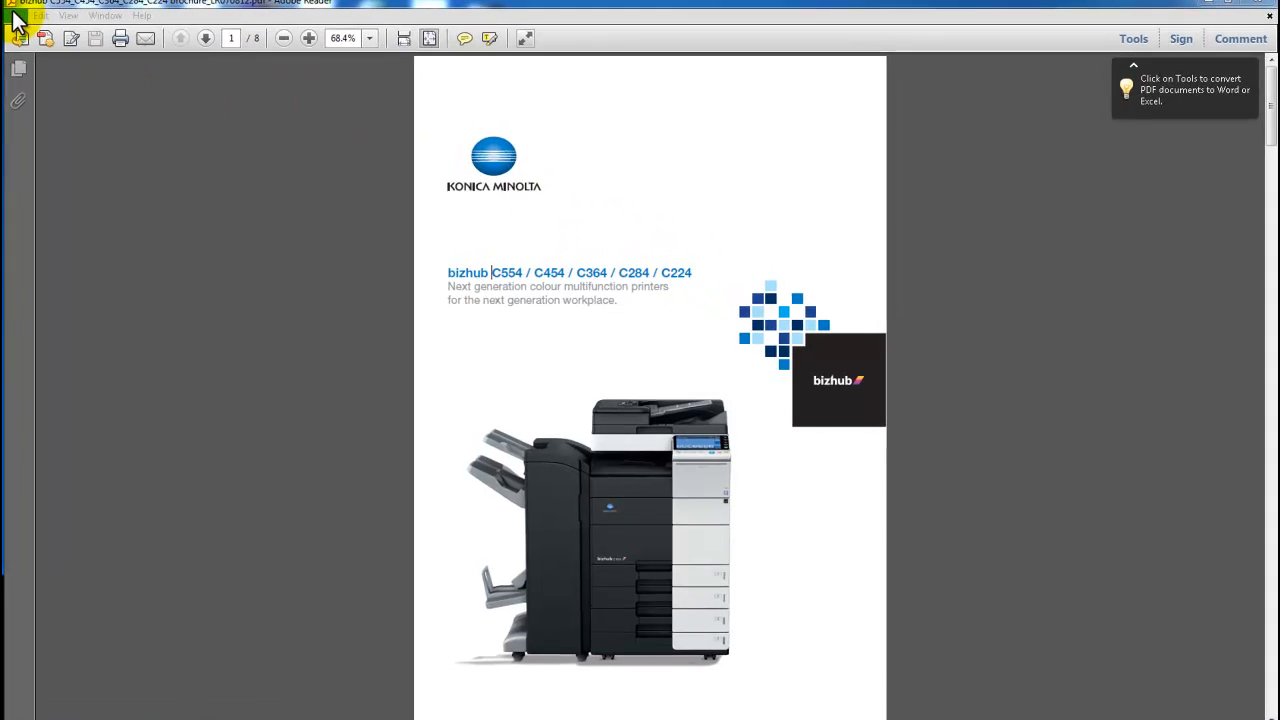
Open Print, go into the KONICA MINOLTA printer's Properties and apply the Book A3 w/Cover favourite
left_click(14, 16)
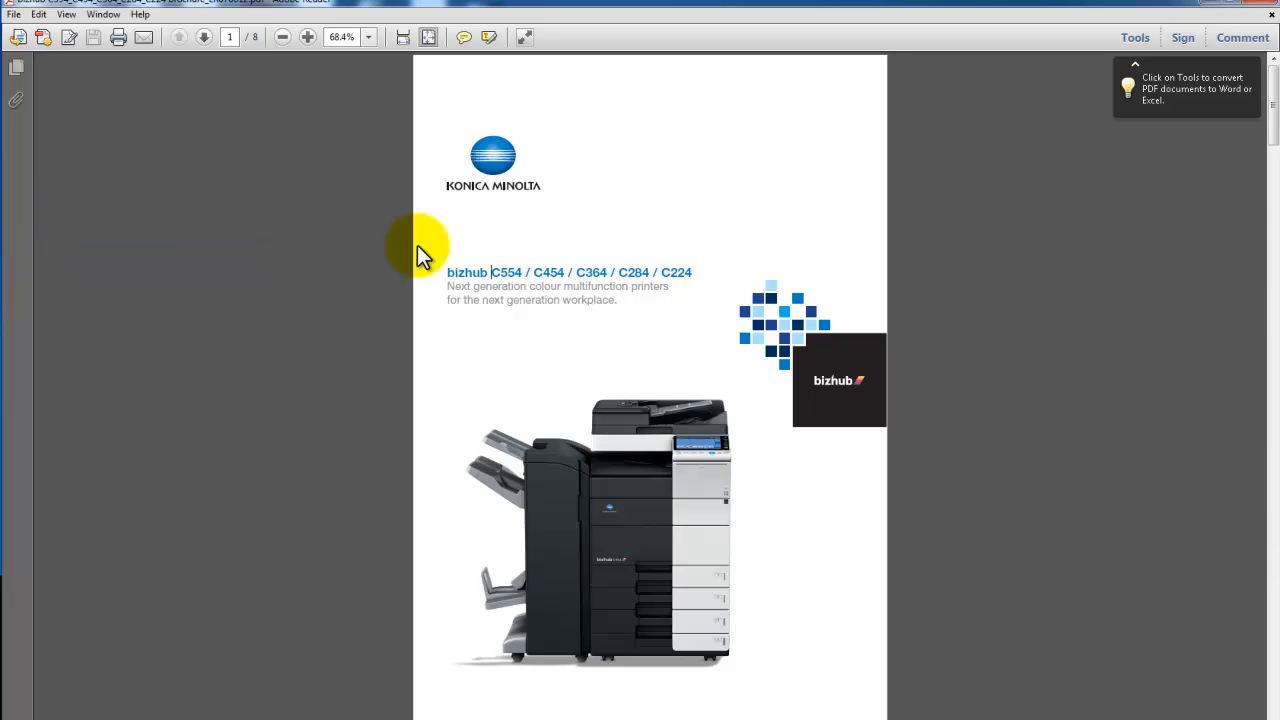
left_click(118, 36)
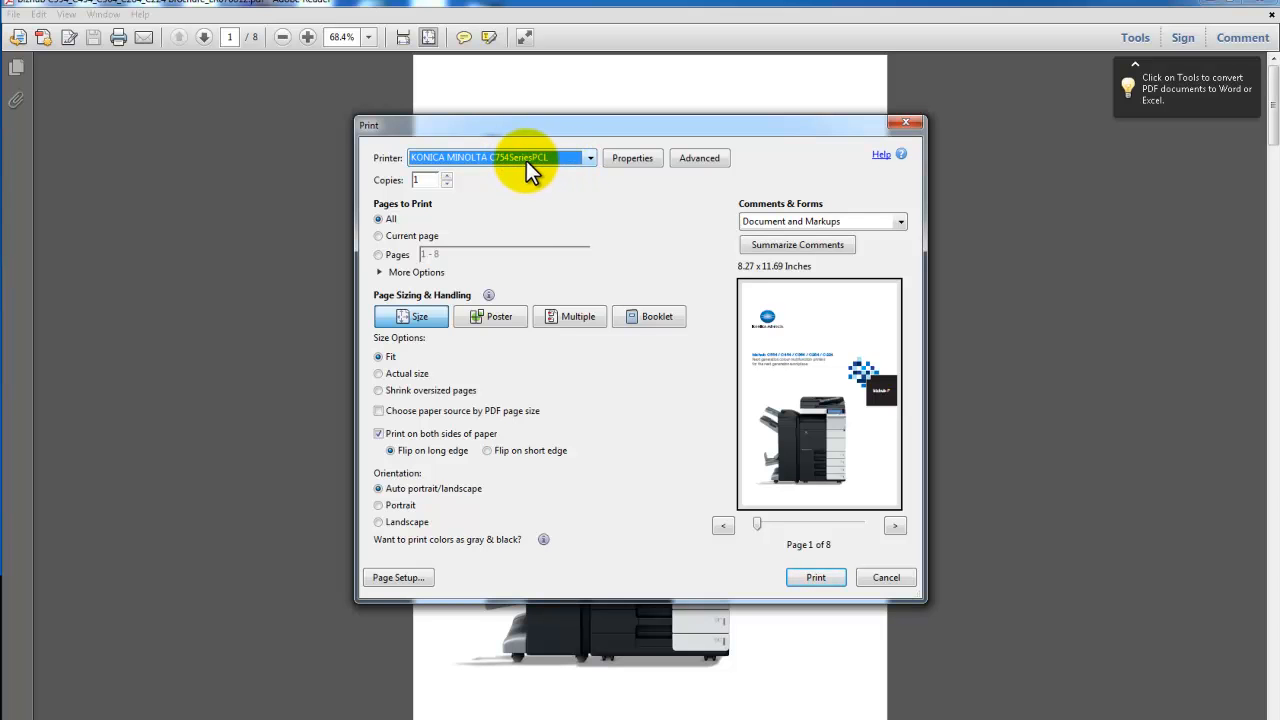
mouse_move(632, 158)
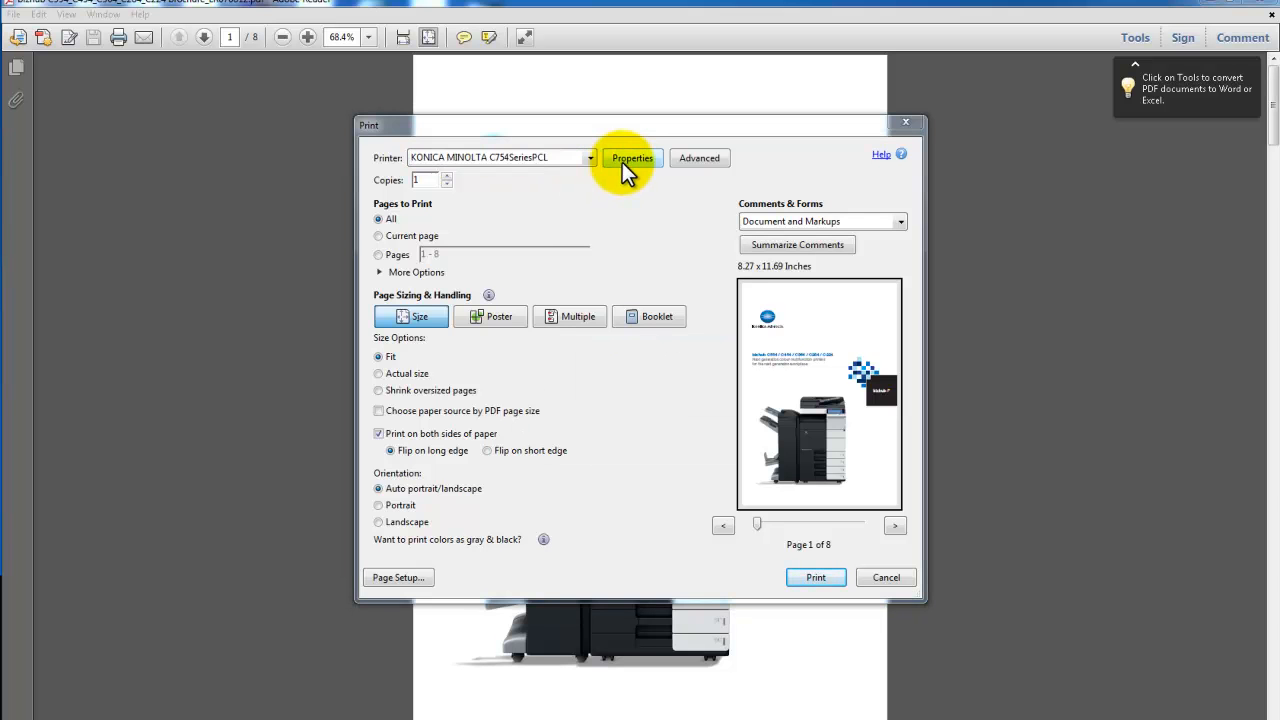
left_click(632, 158)
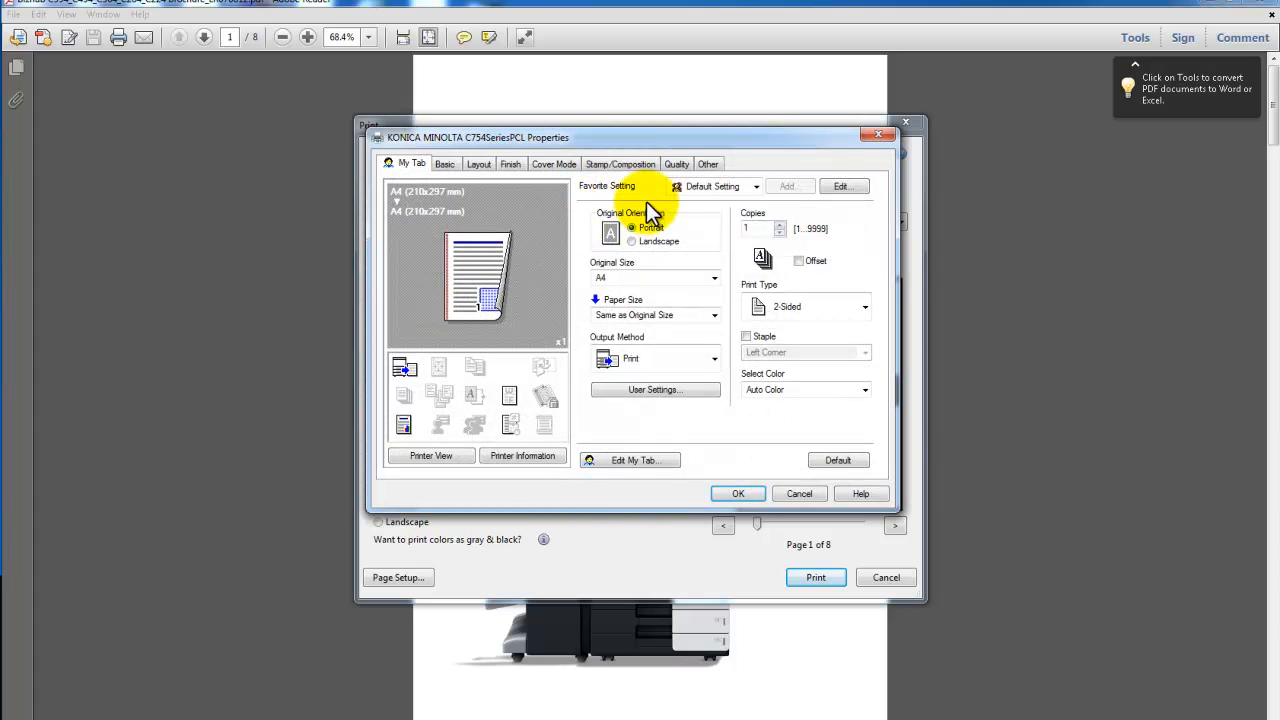
mouse_move(630, 196)
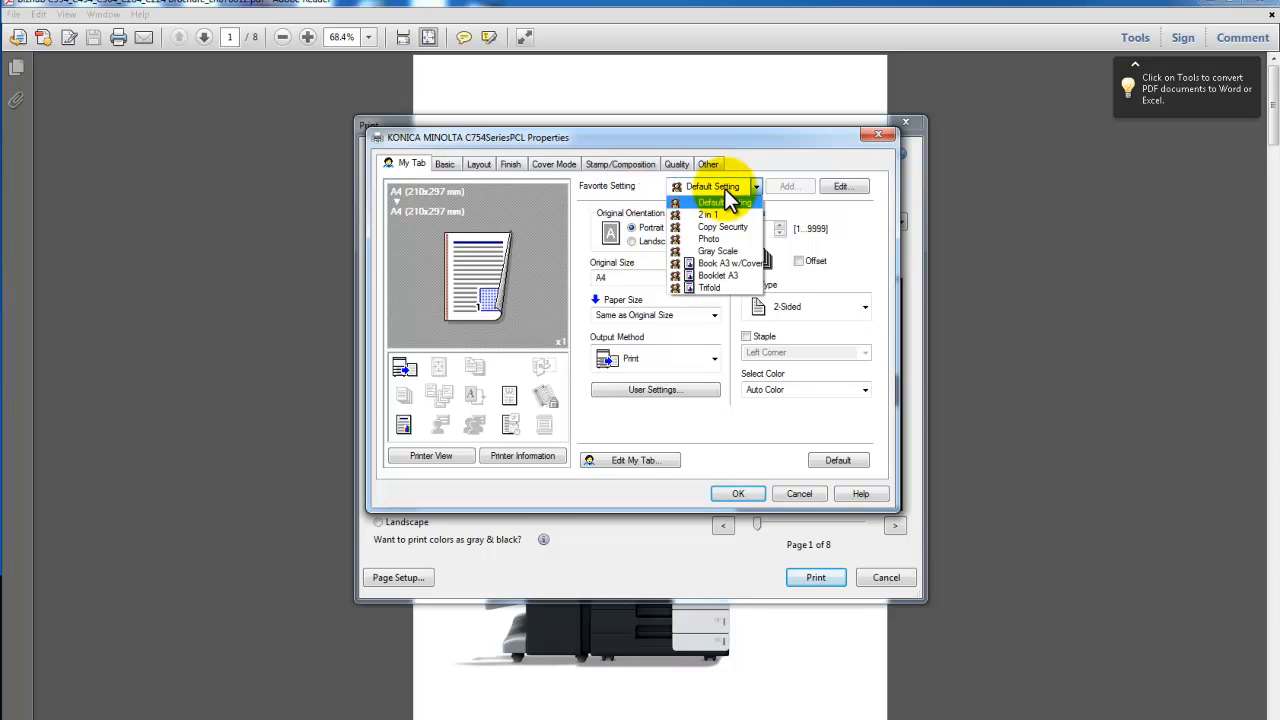
mouse_move(720, 264)
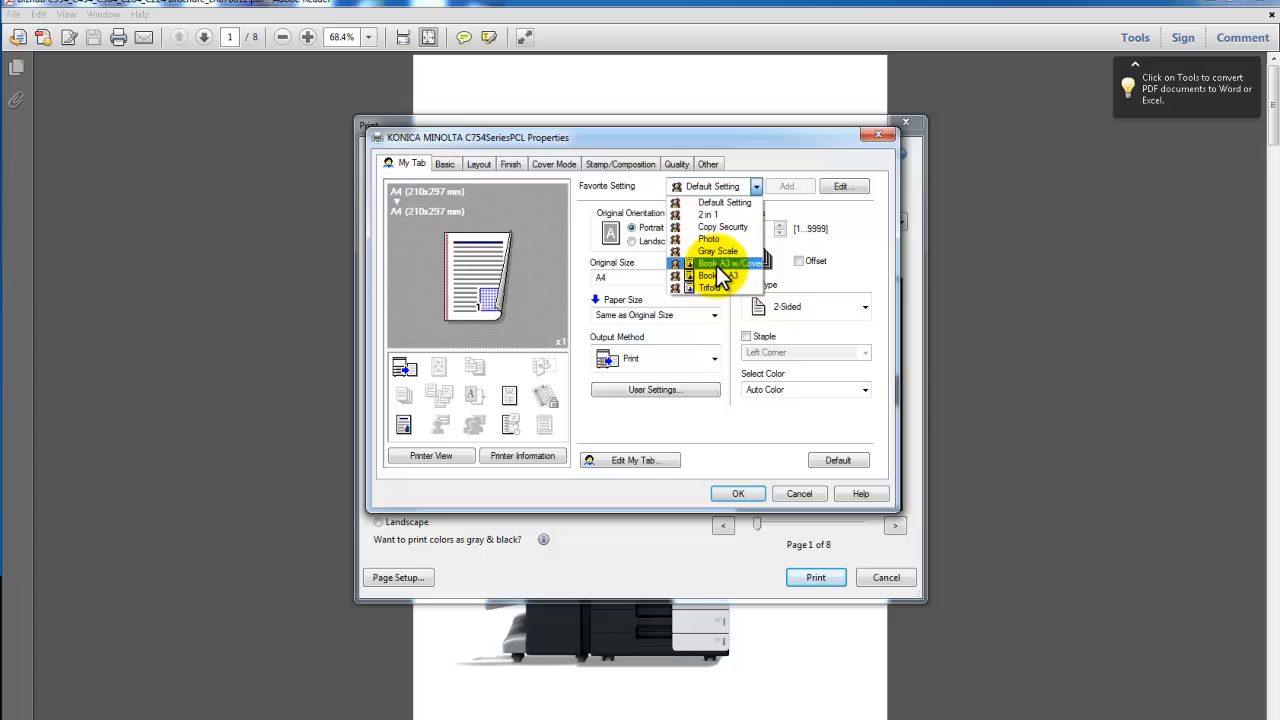
left_click(724, 262)
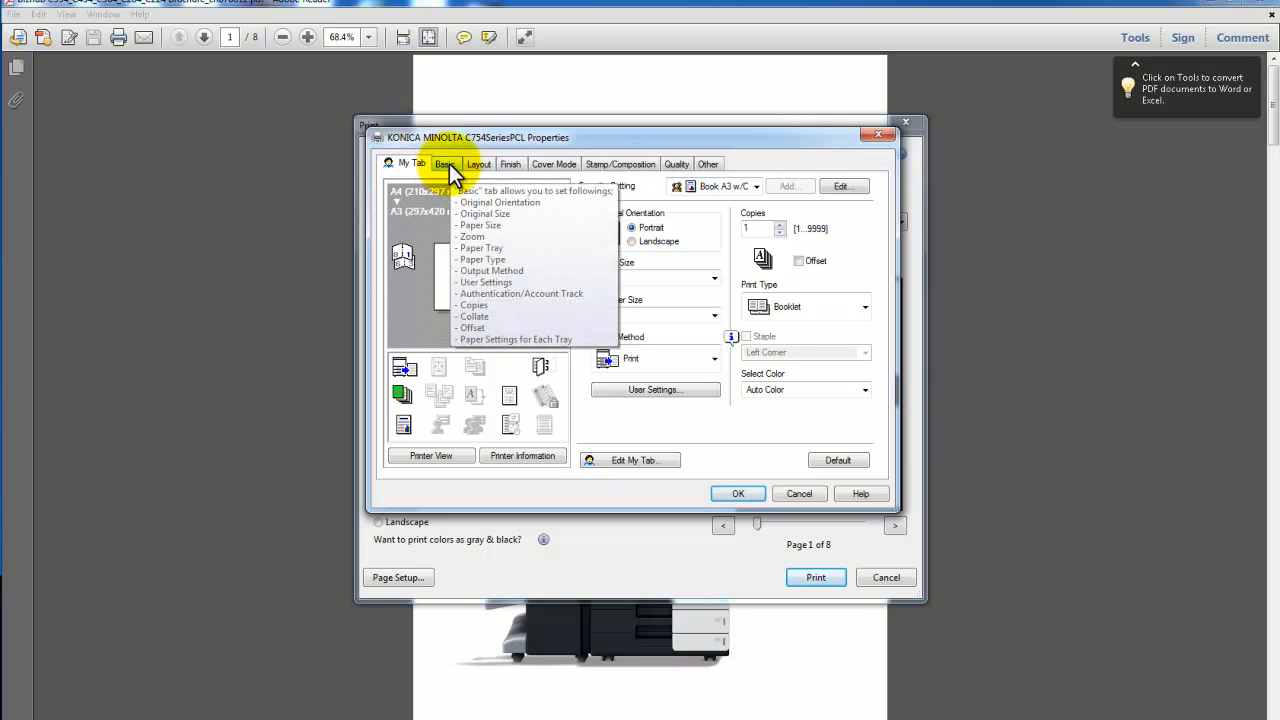
left_click(412, 164)
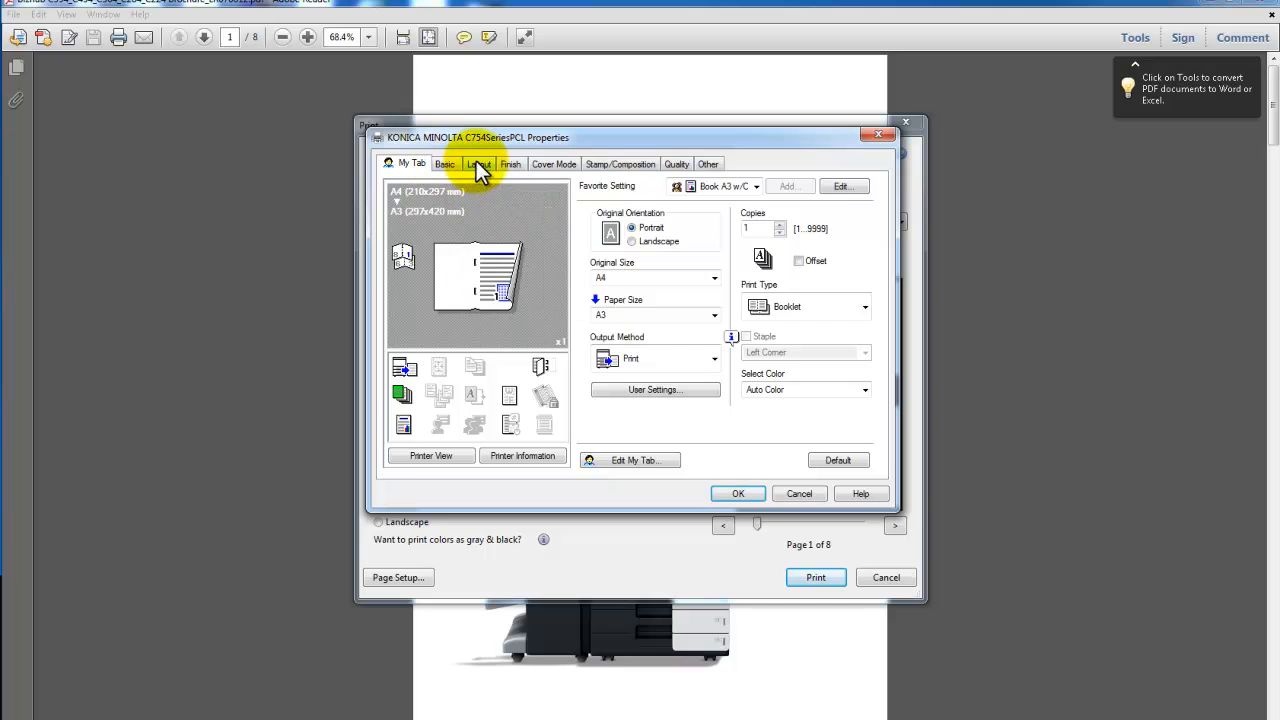
Review the Basic settings: A4 originals on A3 paper from Tray2
left_click(444, 164)
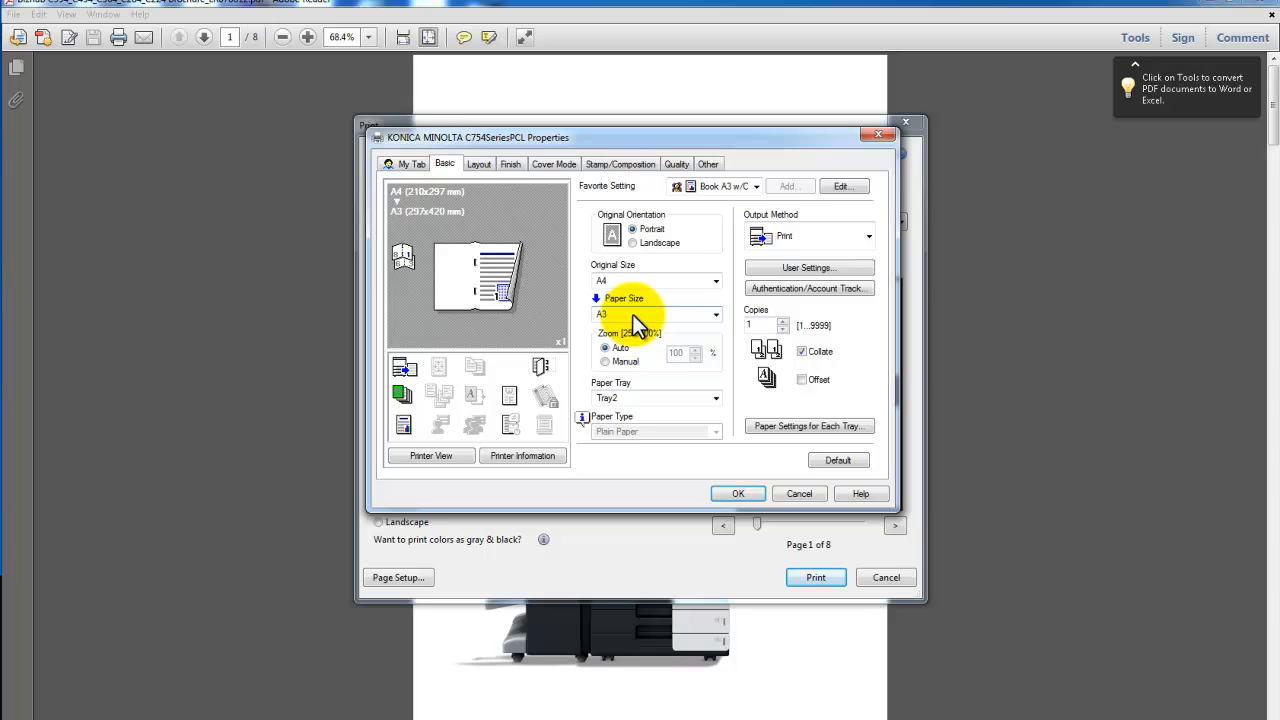
mouse_move(612, 396)
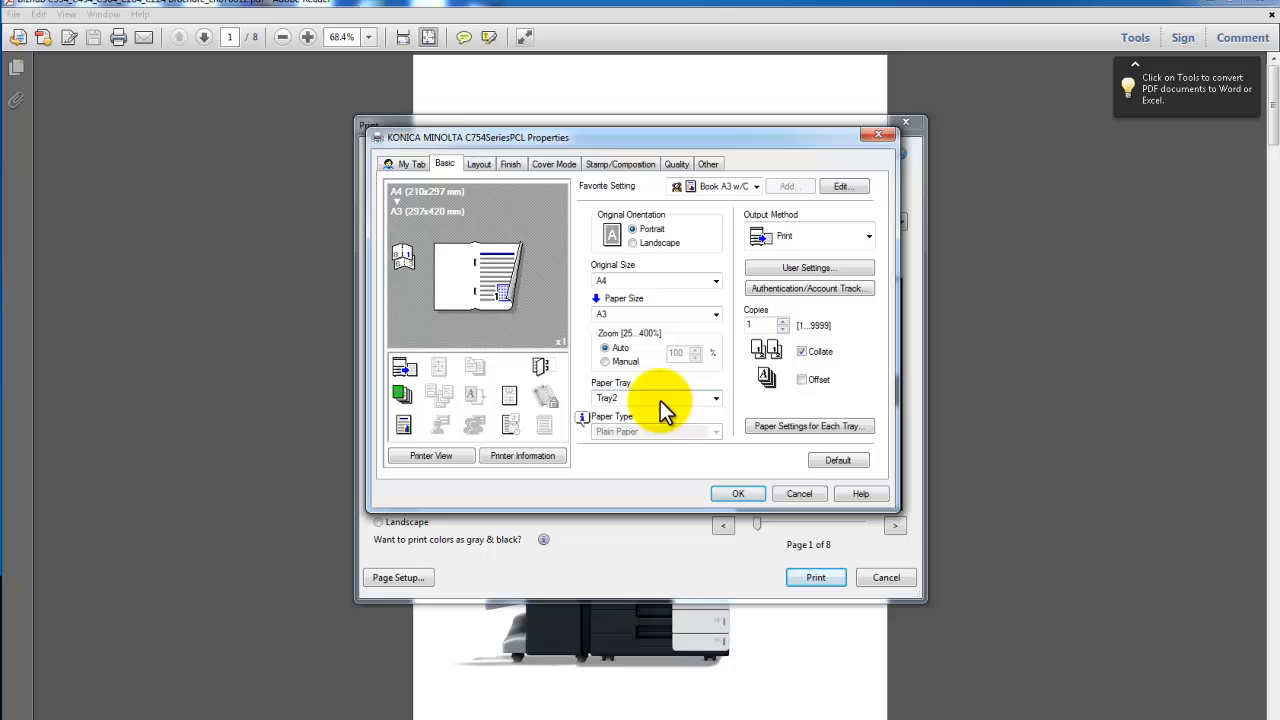
mouse_move(644, 424)
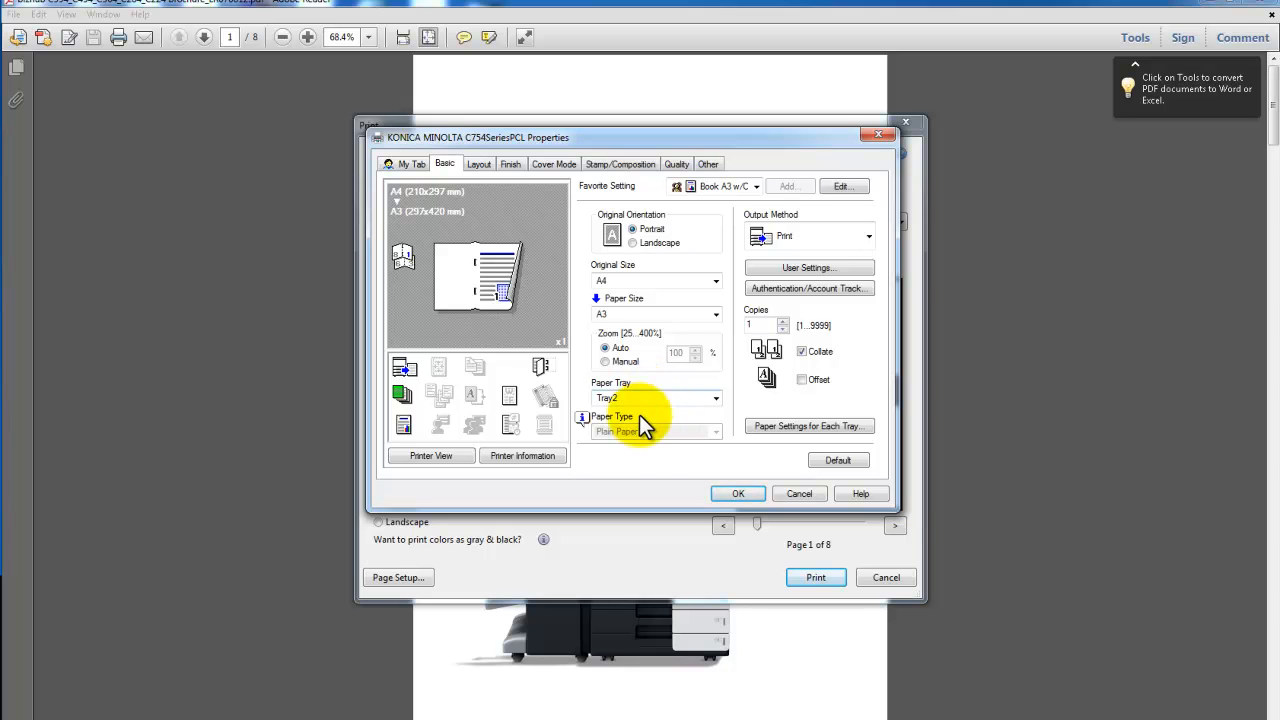
mouse_move(770, 448)
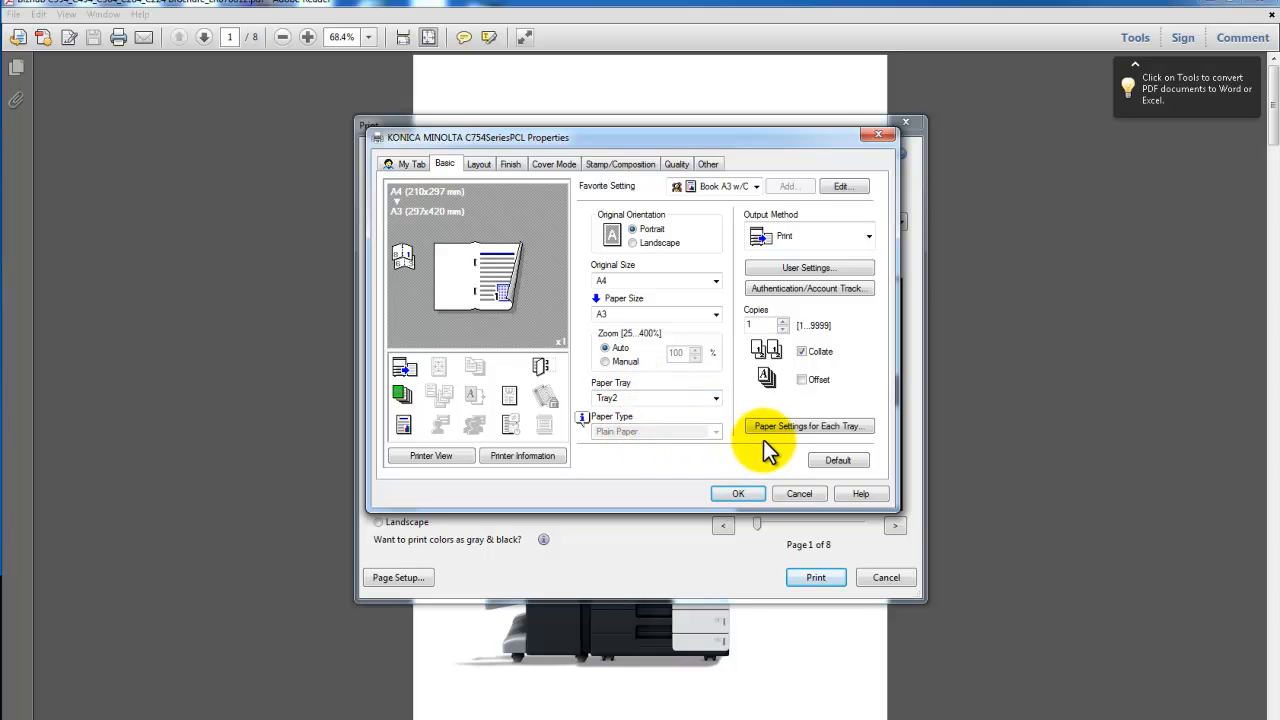
Reflect device status into the per-tray paper settings (Tray1 Thick 2, Tray3 Thick 1+) and confirm
left_click(808, 426)
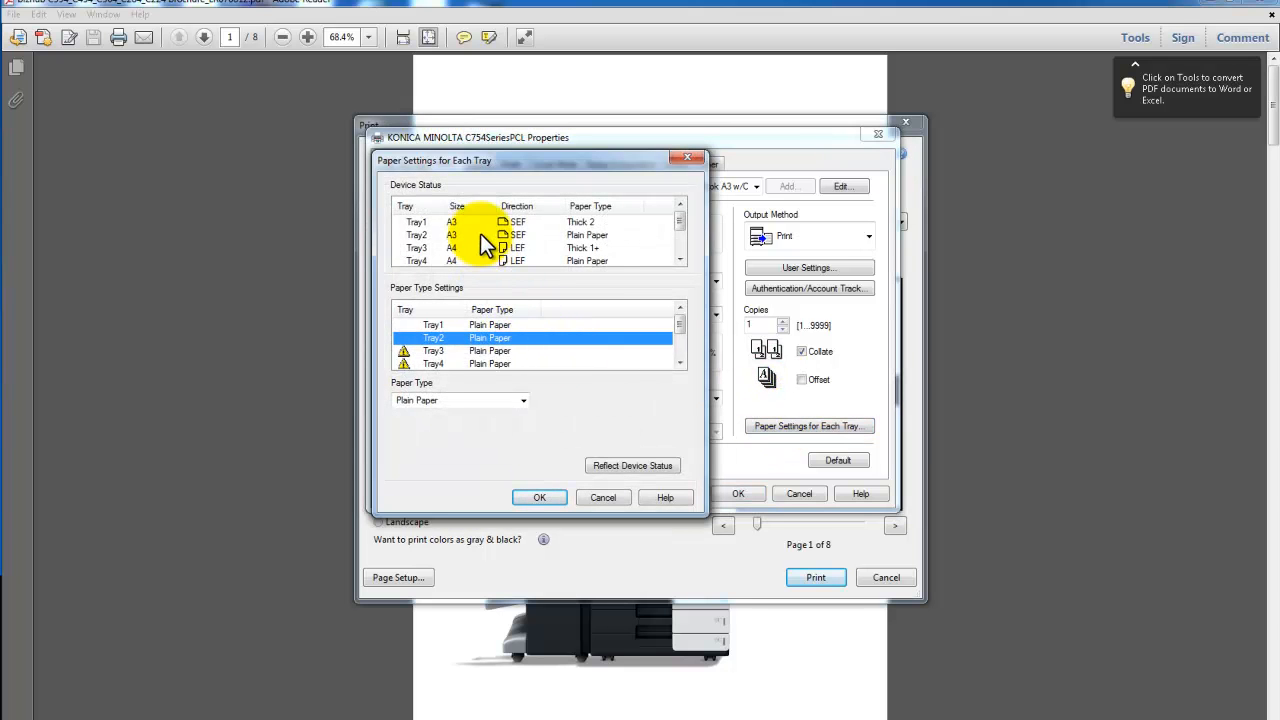
mouse_move(424, 252)
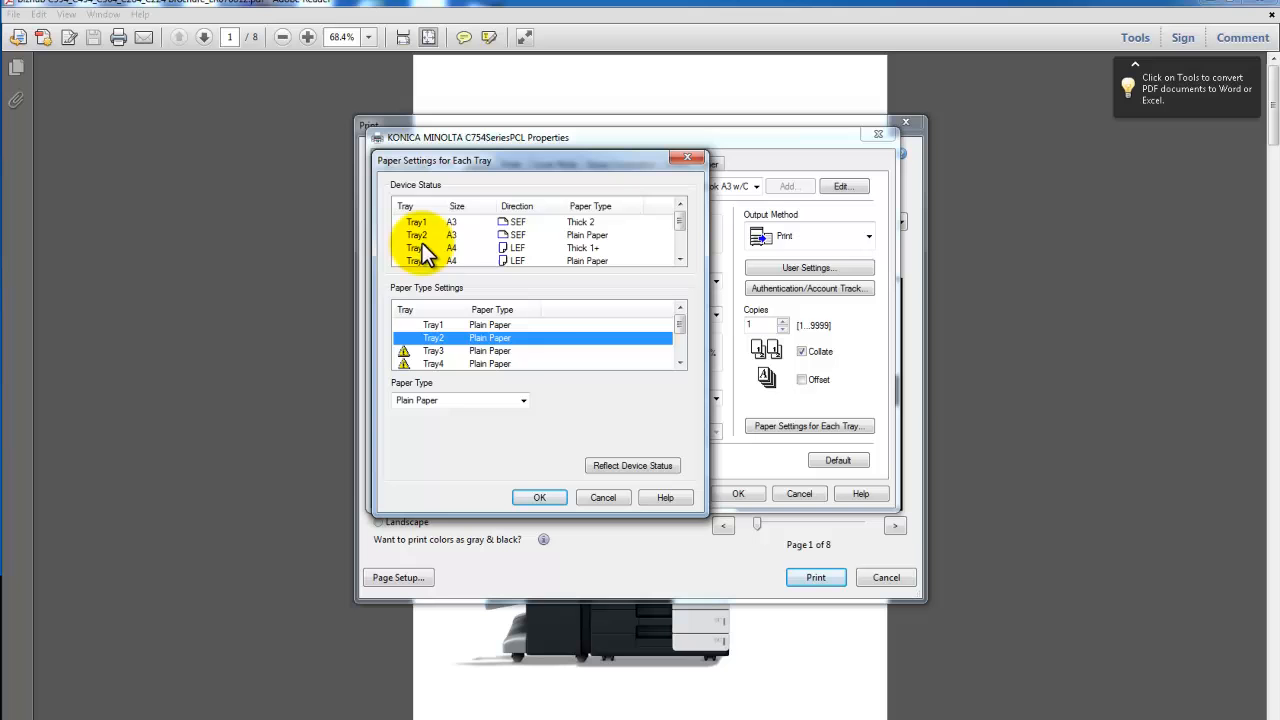
mouse_move(576, 256)
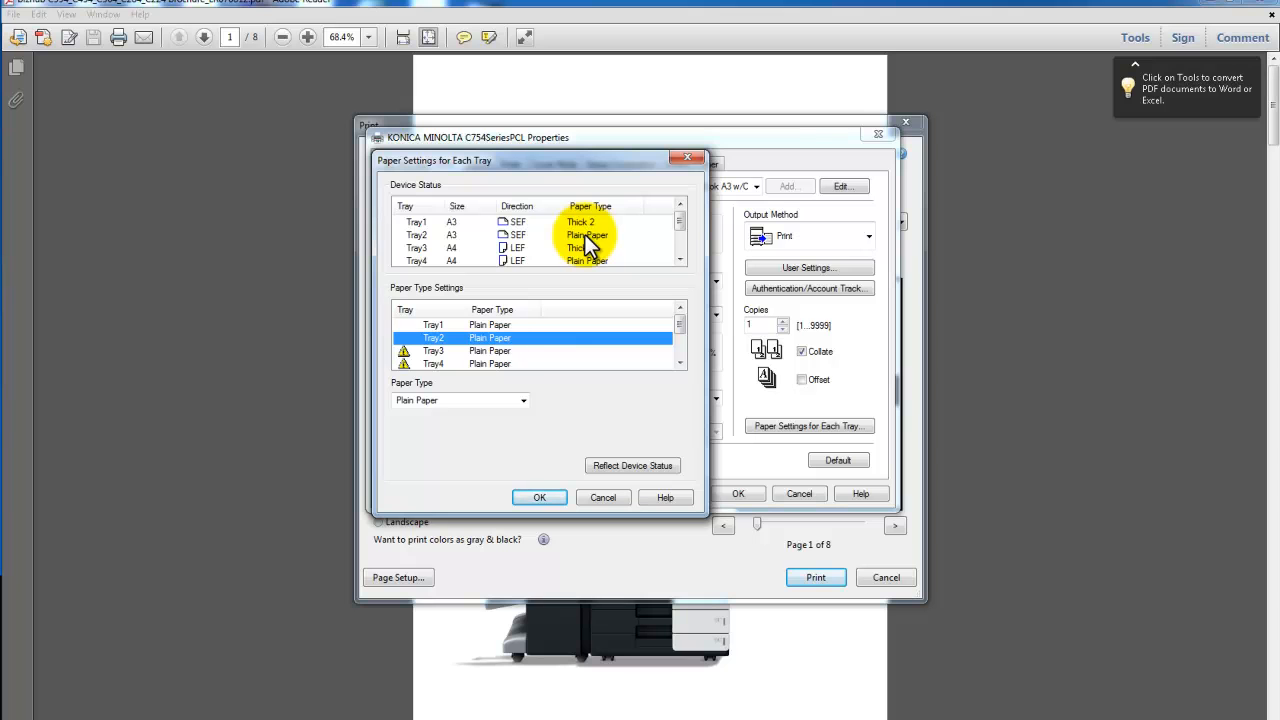
left_click(632, 464)
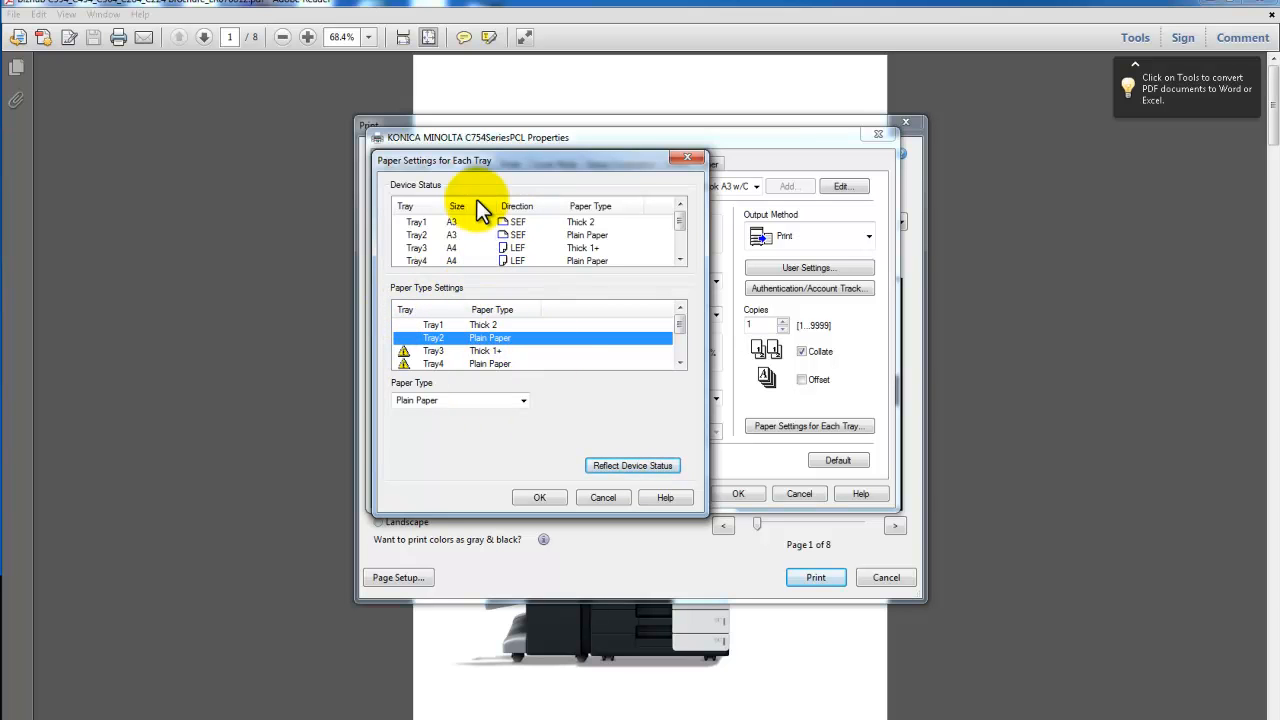
mouse_move(456, 240)
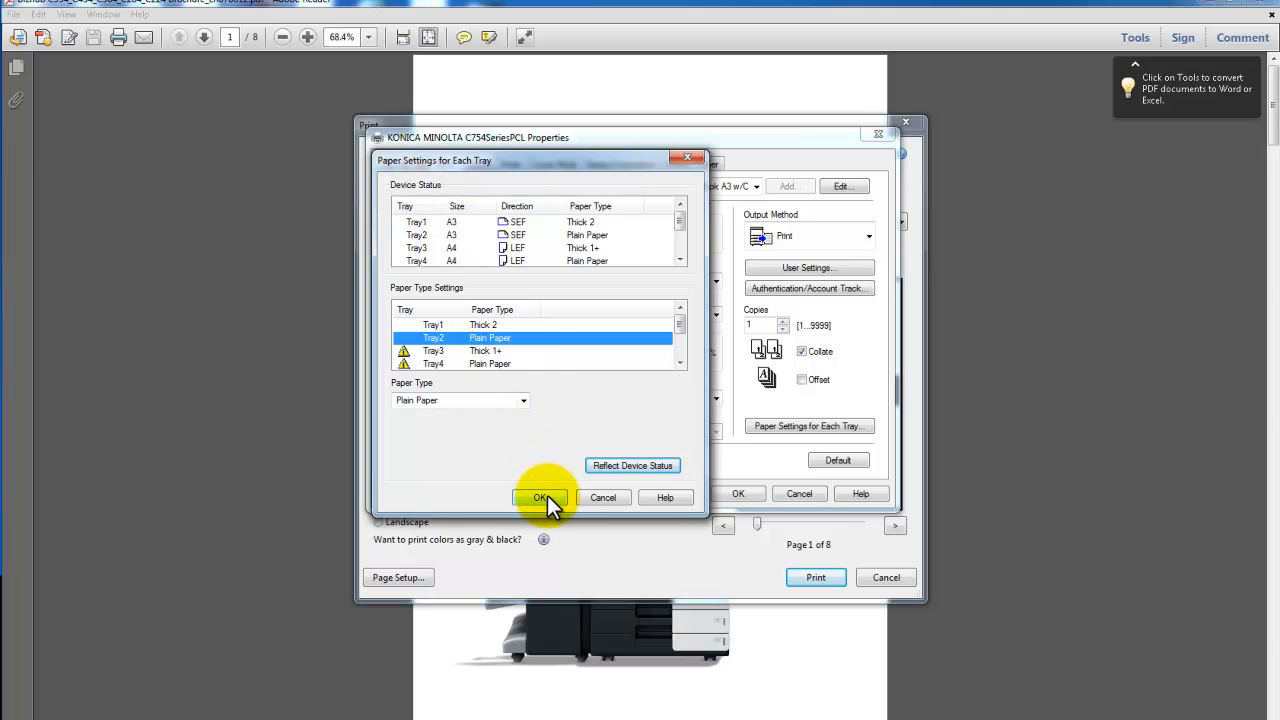
left_click(540, 496)
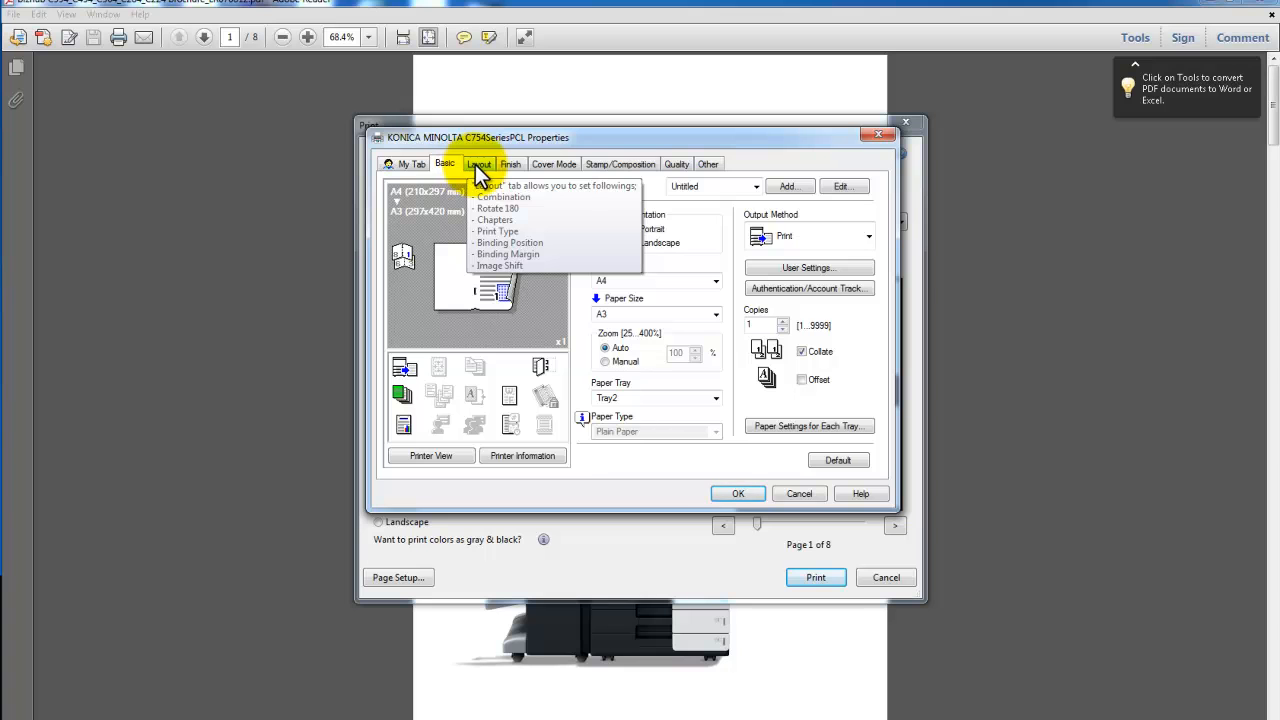
Keep Booklet as the Layout print type and check Finish shows Center Staple and Fold enabled
left_click(480, 164)
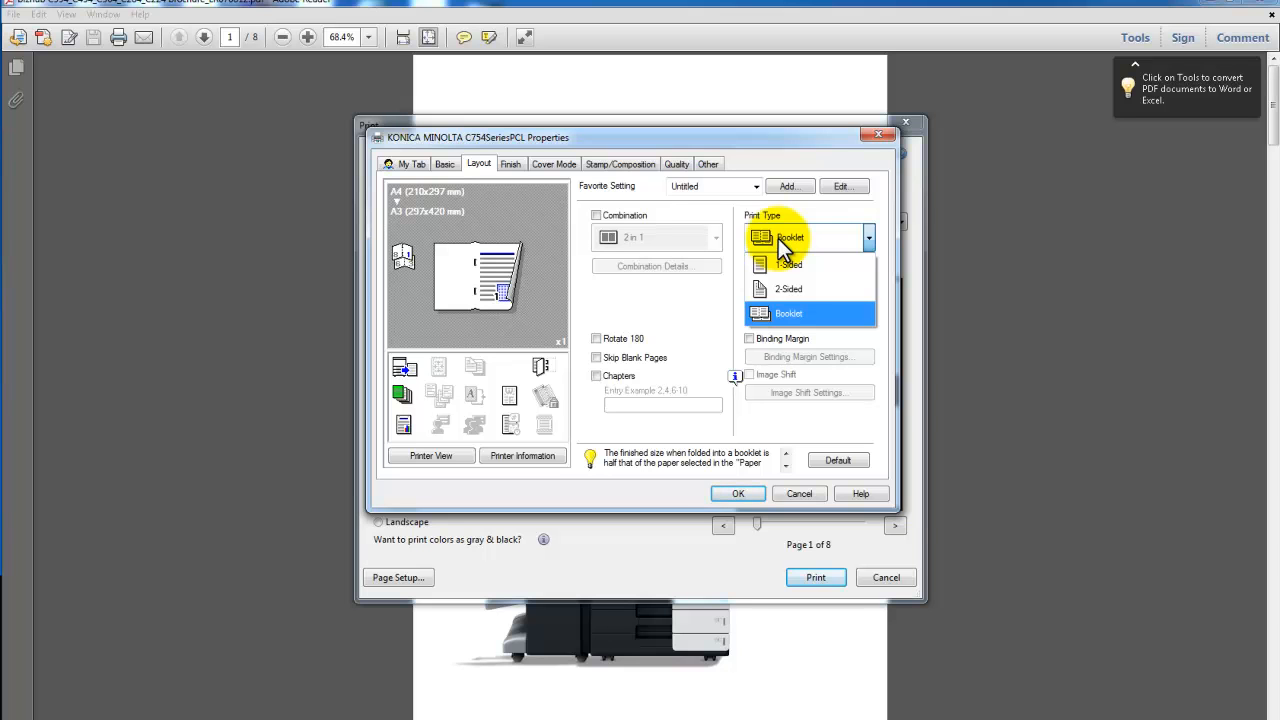
left_click(788, 312)
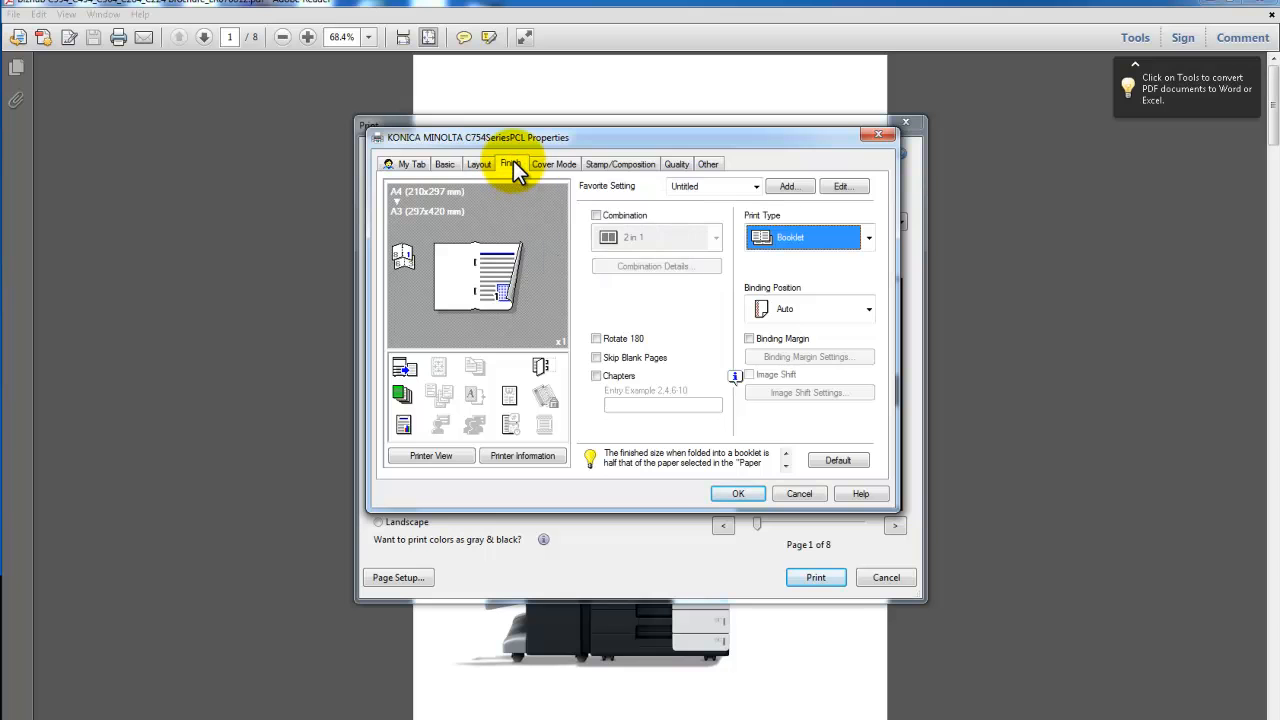
left_click(510, 164)
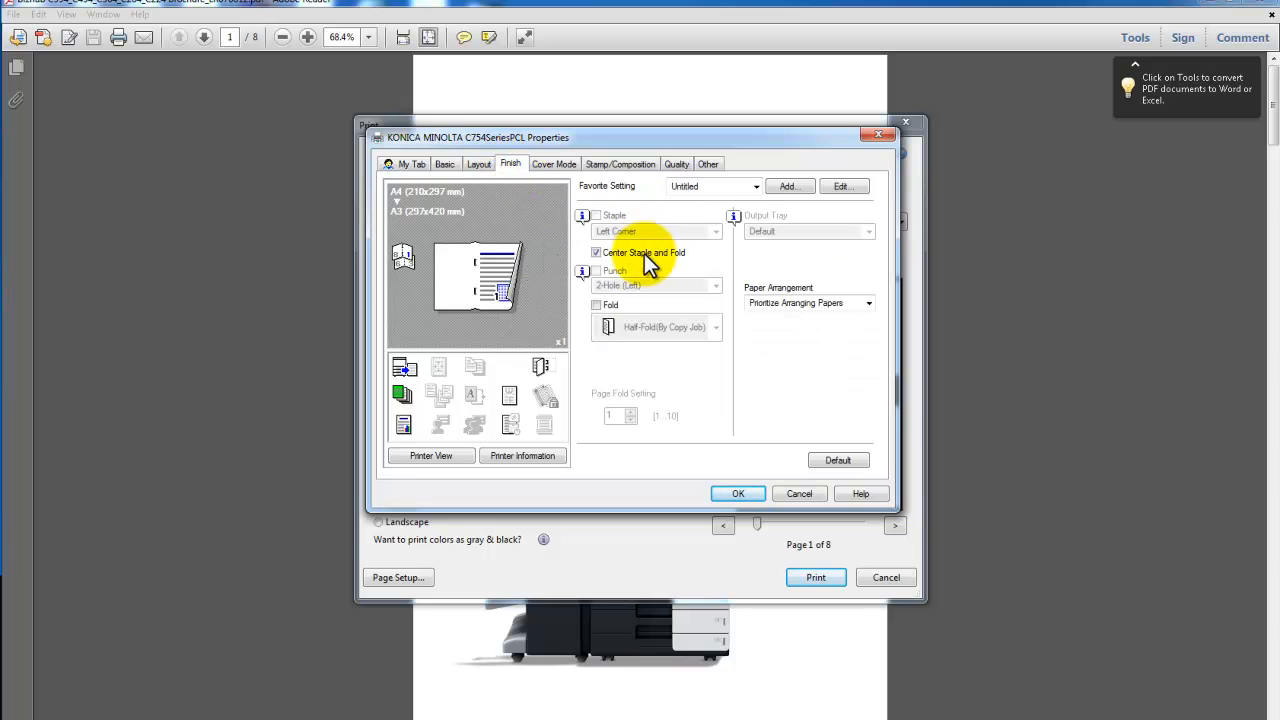
mouse_move(684, 262)
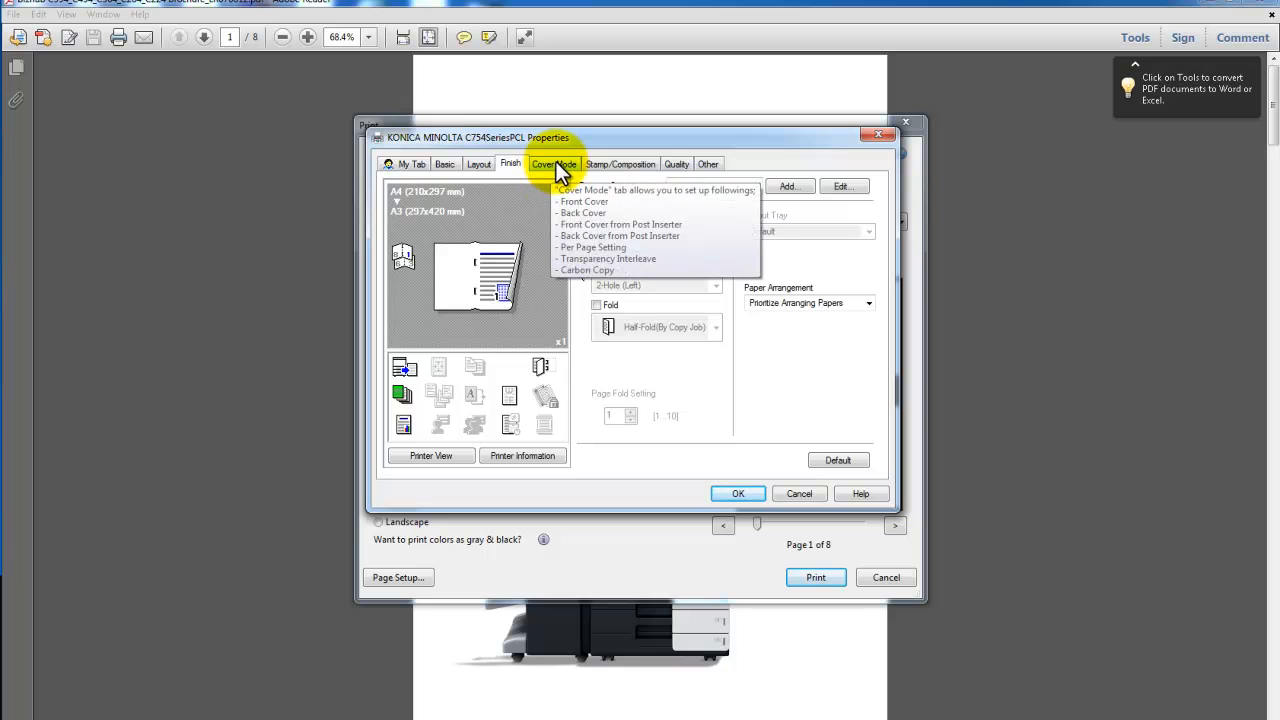
left_click(552, 164)
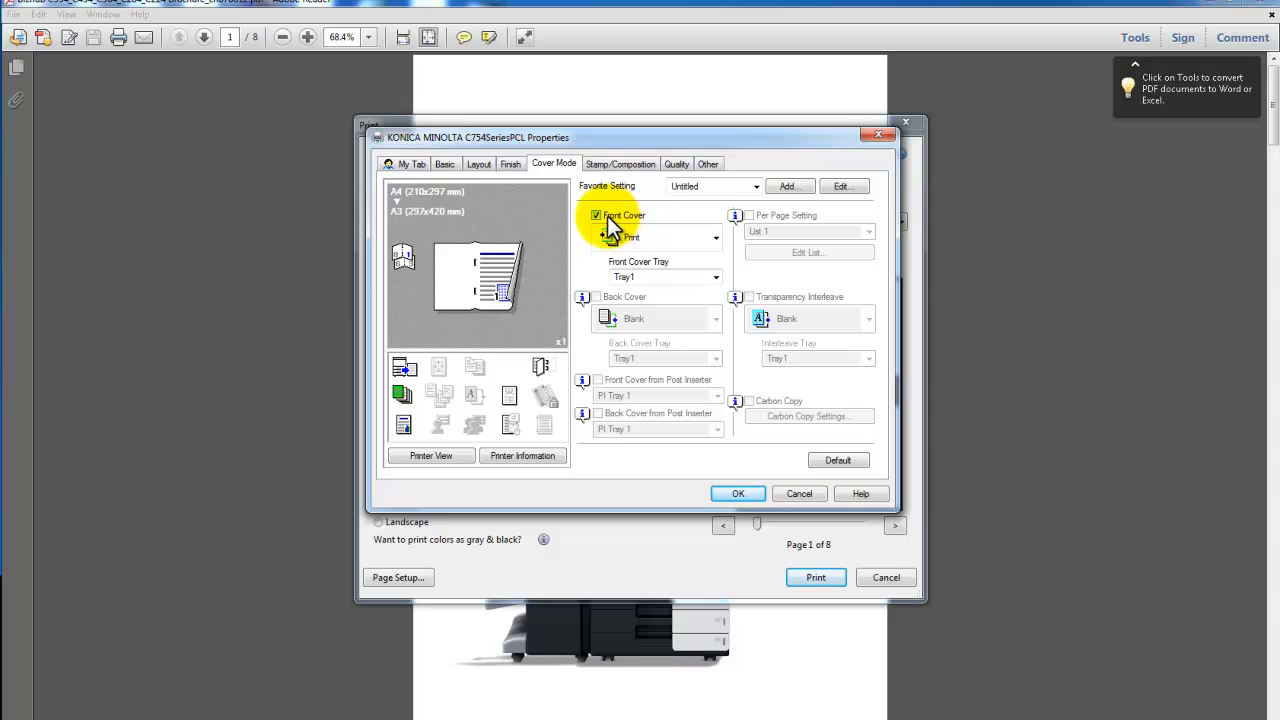
mouse_move(652, 242)
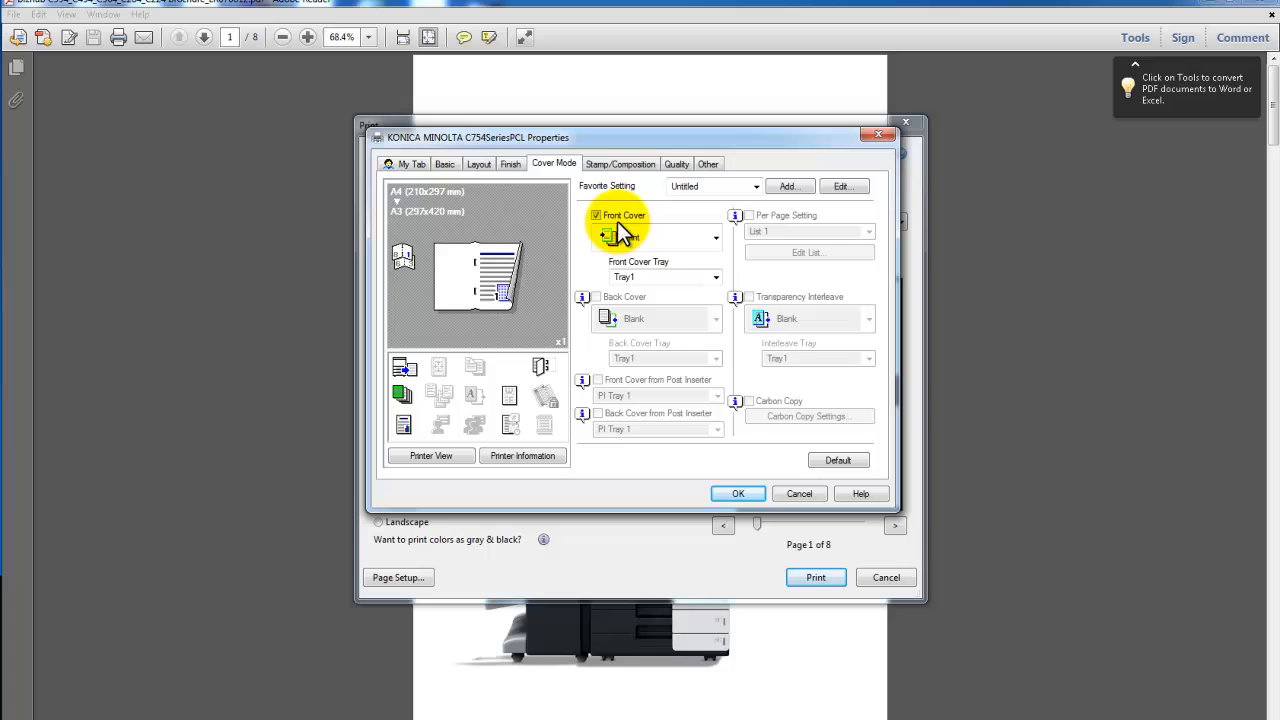
Set the Front Cover to Print with the cover sheet fed from Tray1
left_click(714, 236)
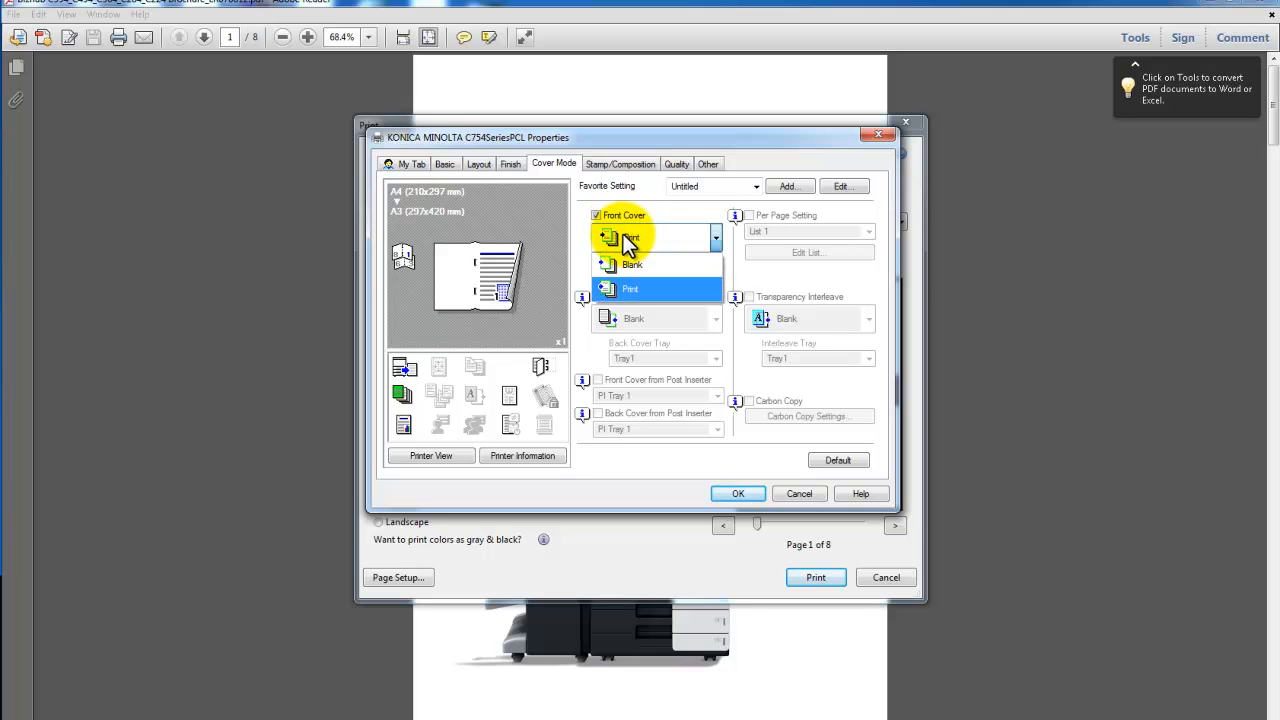
left_click(630, 288)
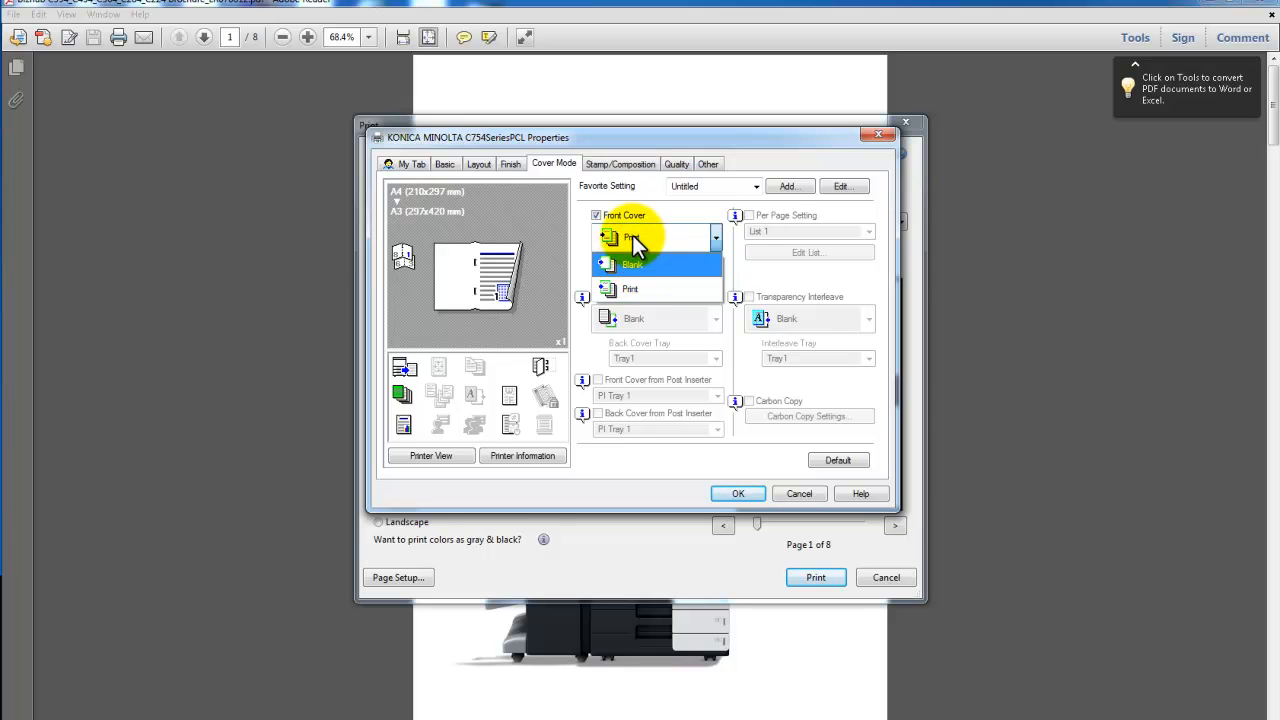
left_click(630, 288)
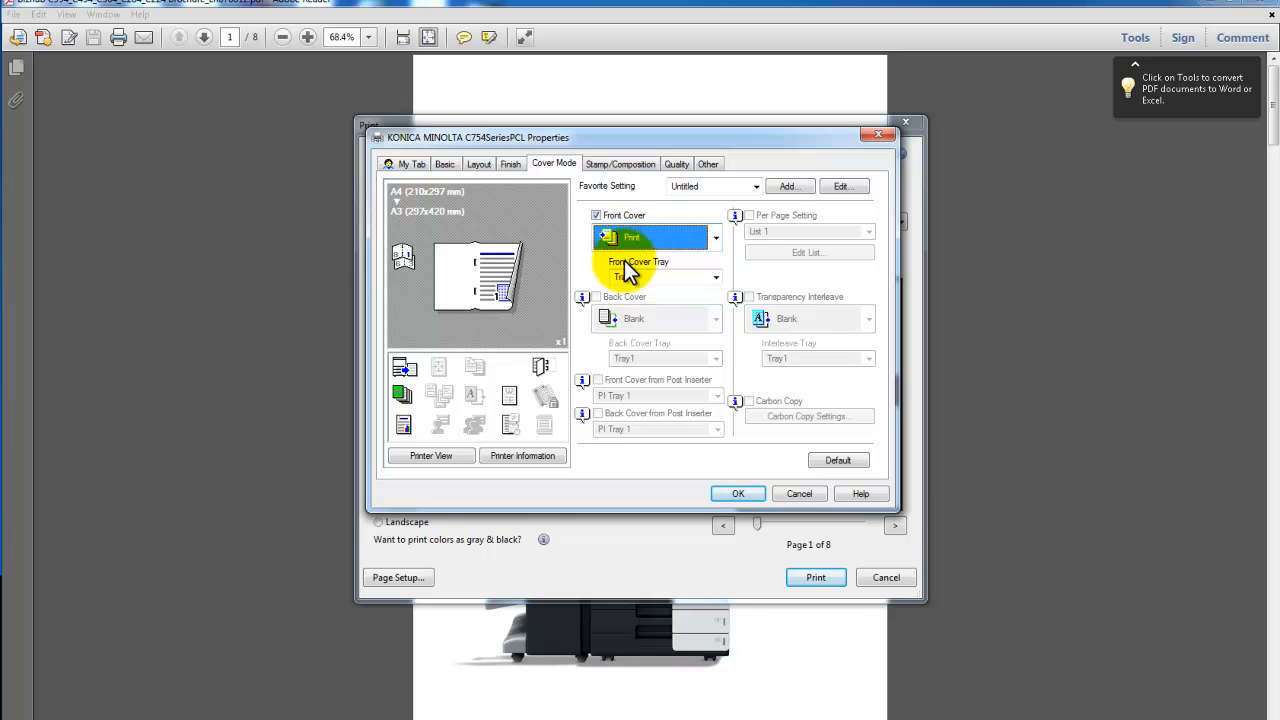
left_click(716, 276)
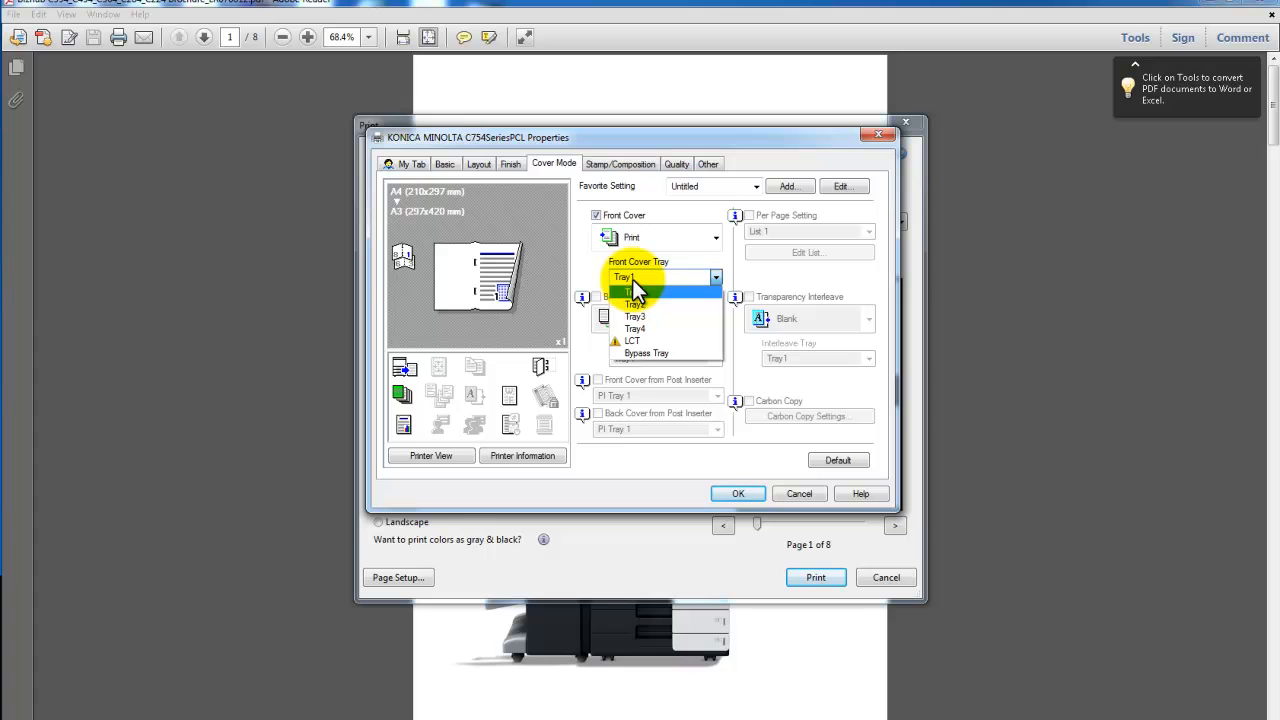
left_click(624, 290)
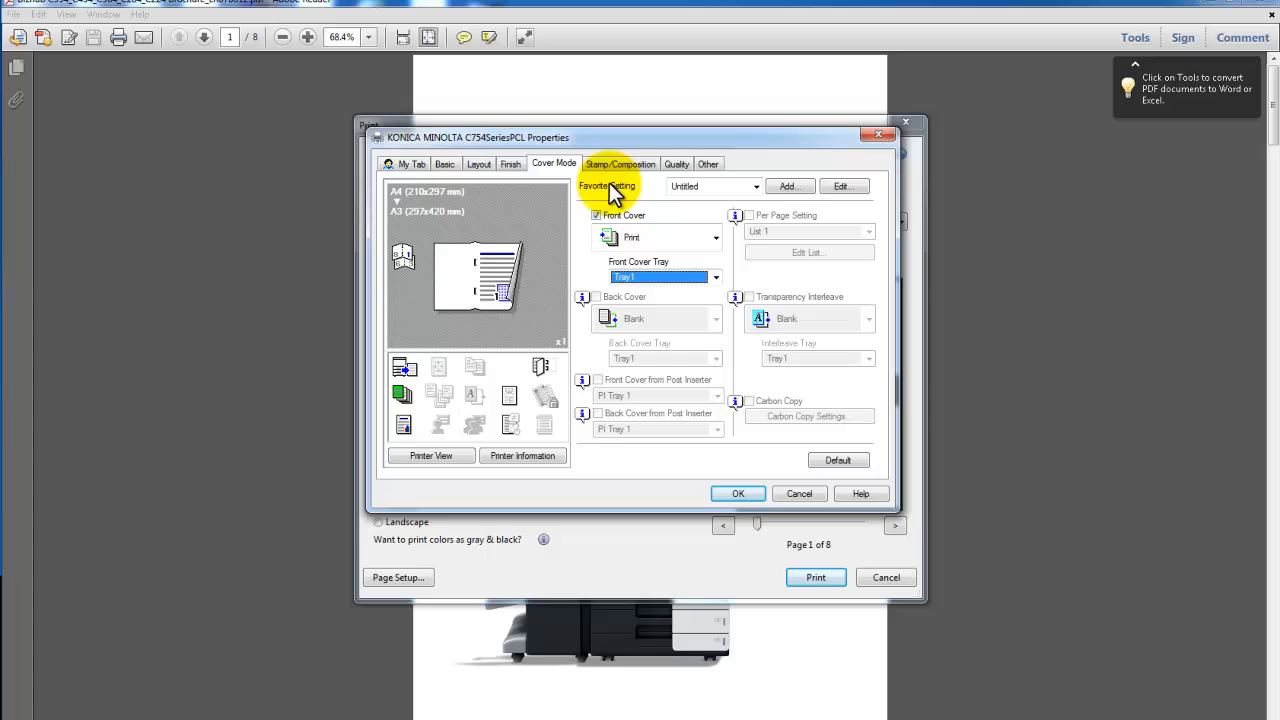
mouse_move(628, 186)
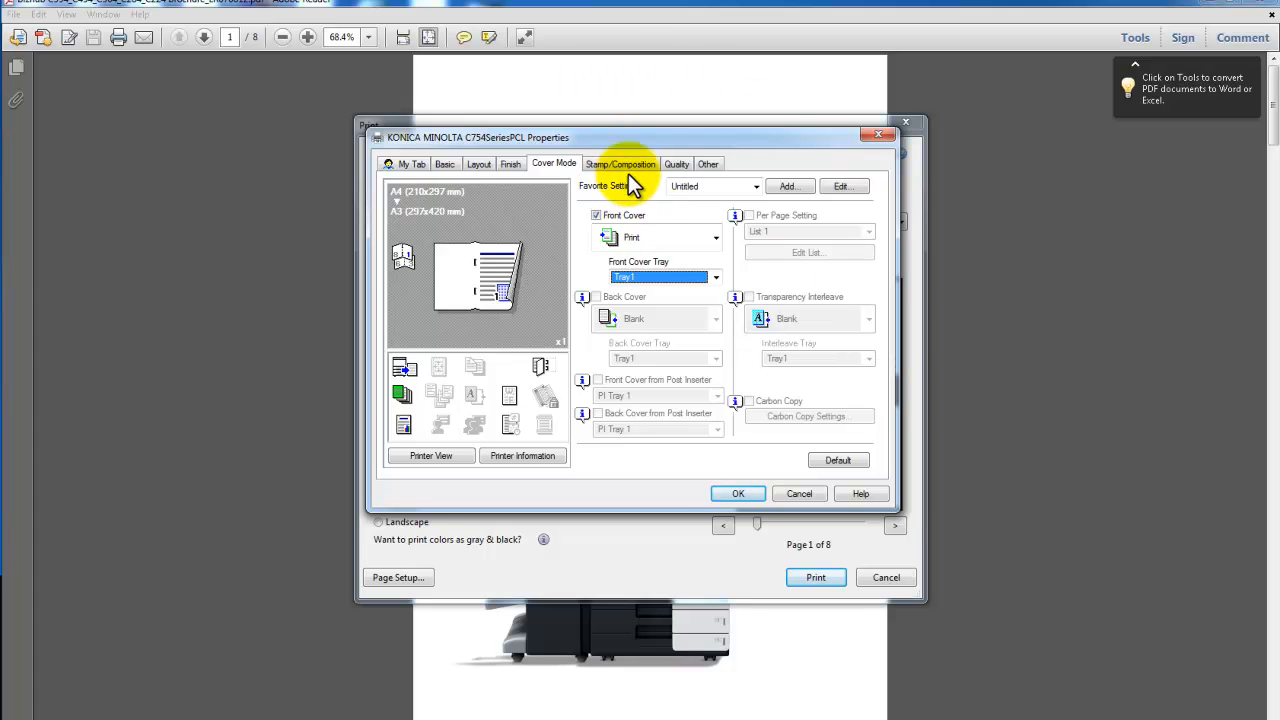
mouse_move(620, 164)
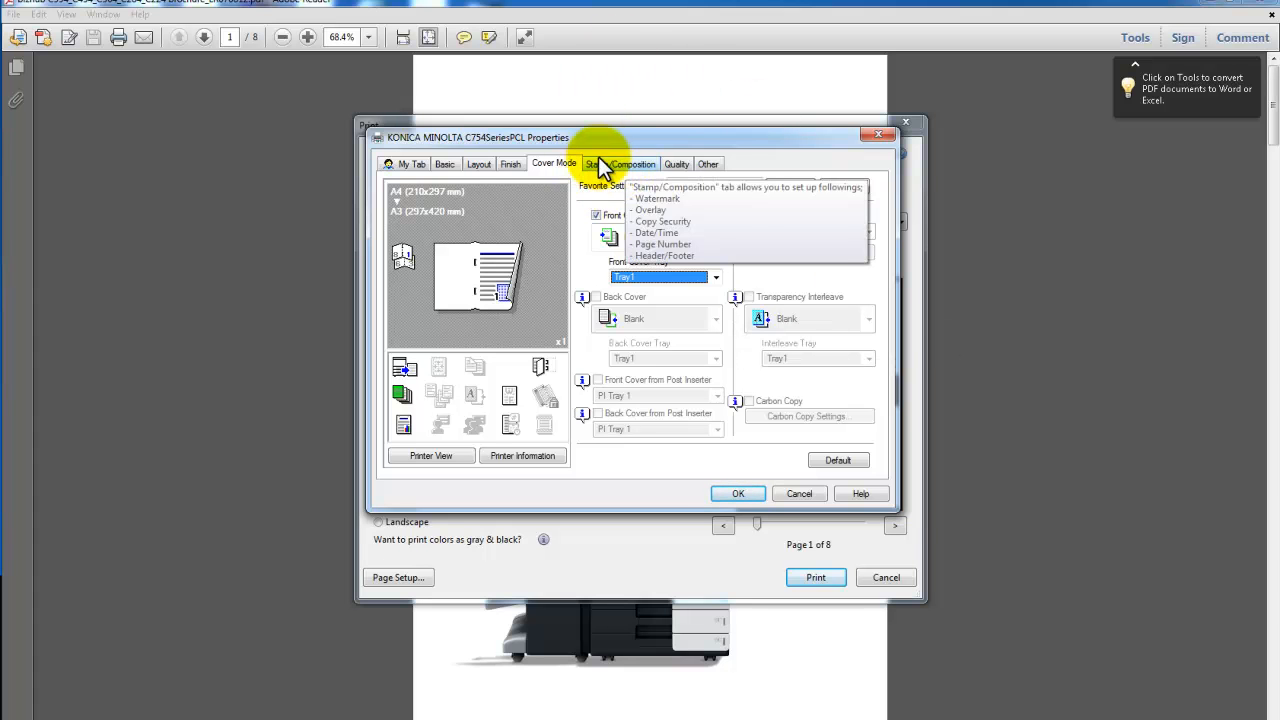
Review Stamp/Composition and Quality settings, keeping Select Color on Auto Color
left_click(620, 164)
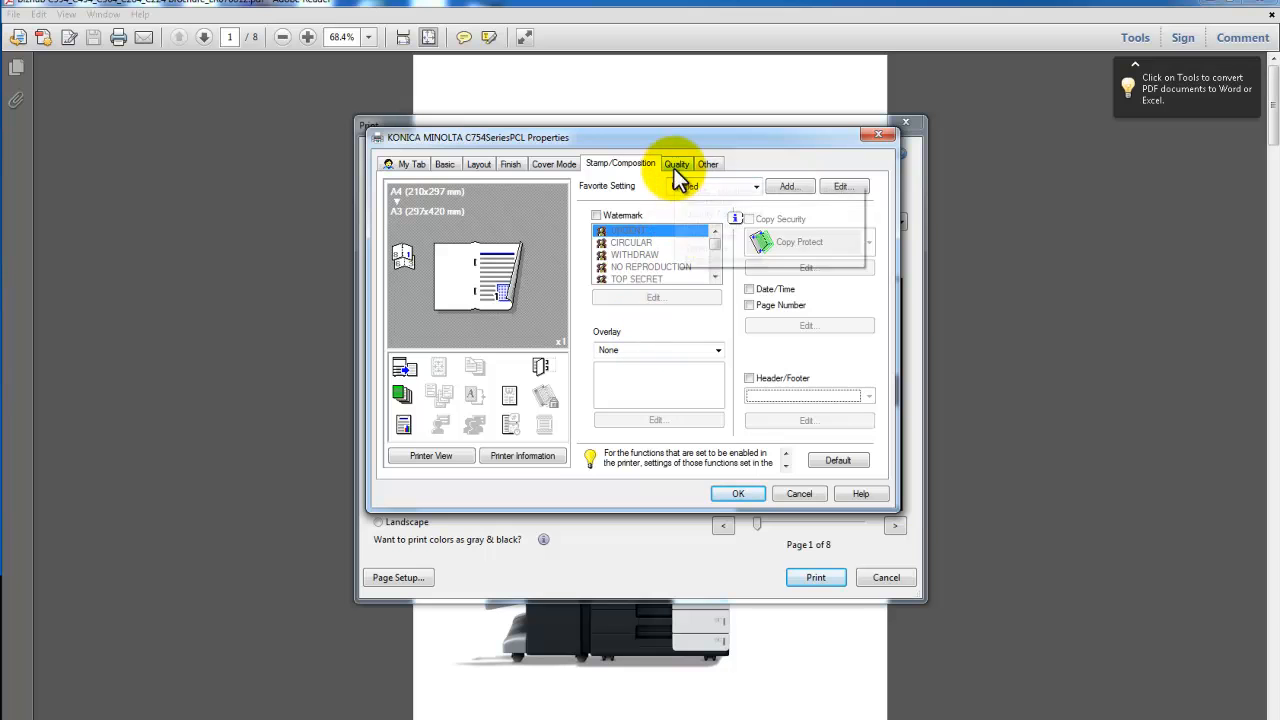
left_click(676, 164)
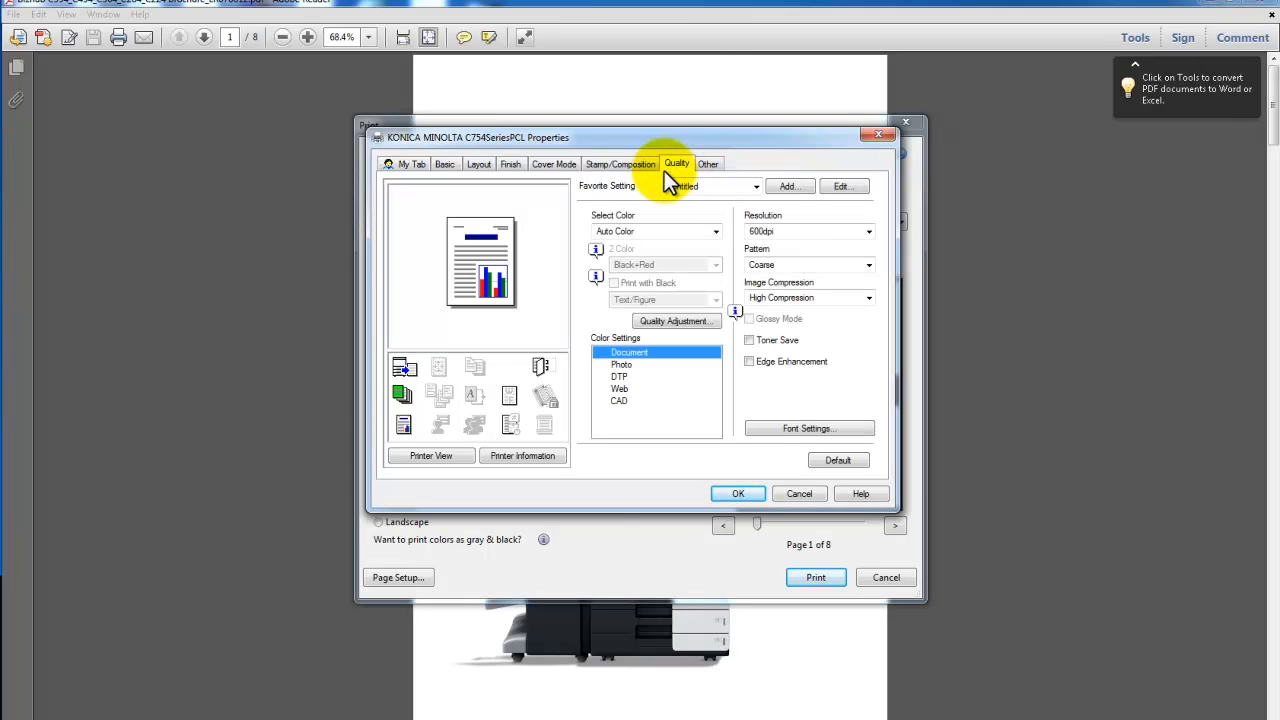
mouse_move(676, 164)
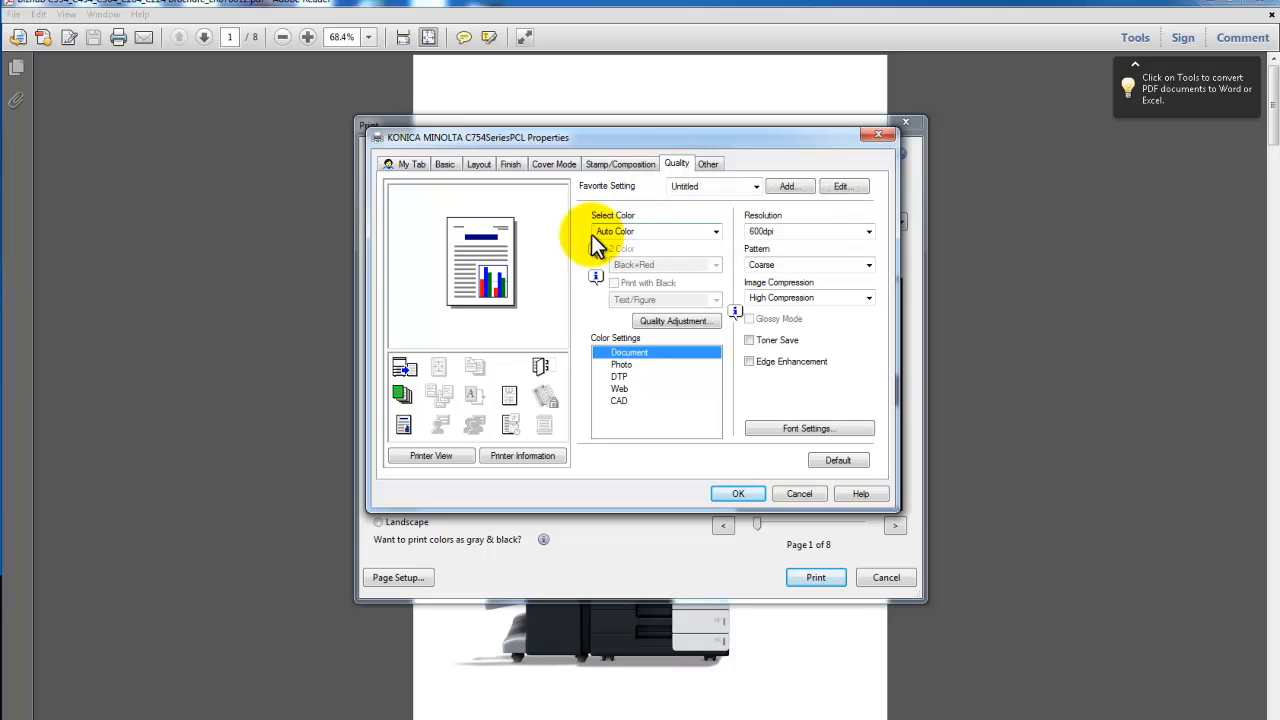
left_click(716, 232)
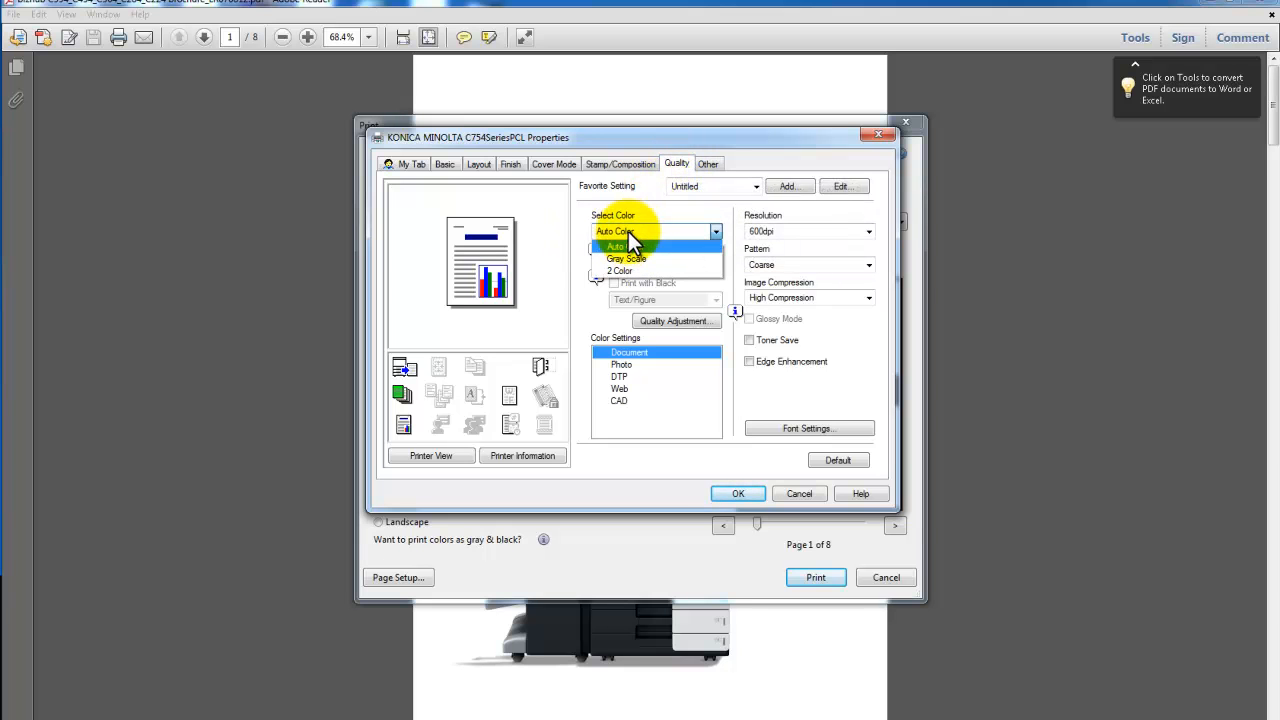
left_click(616, 246)
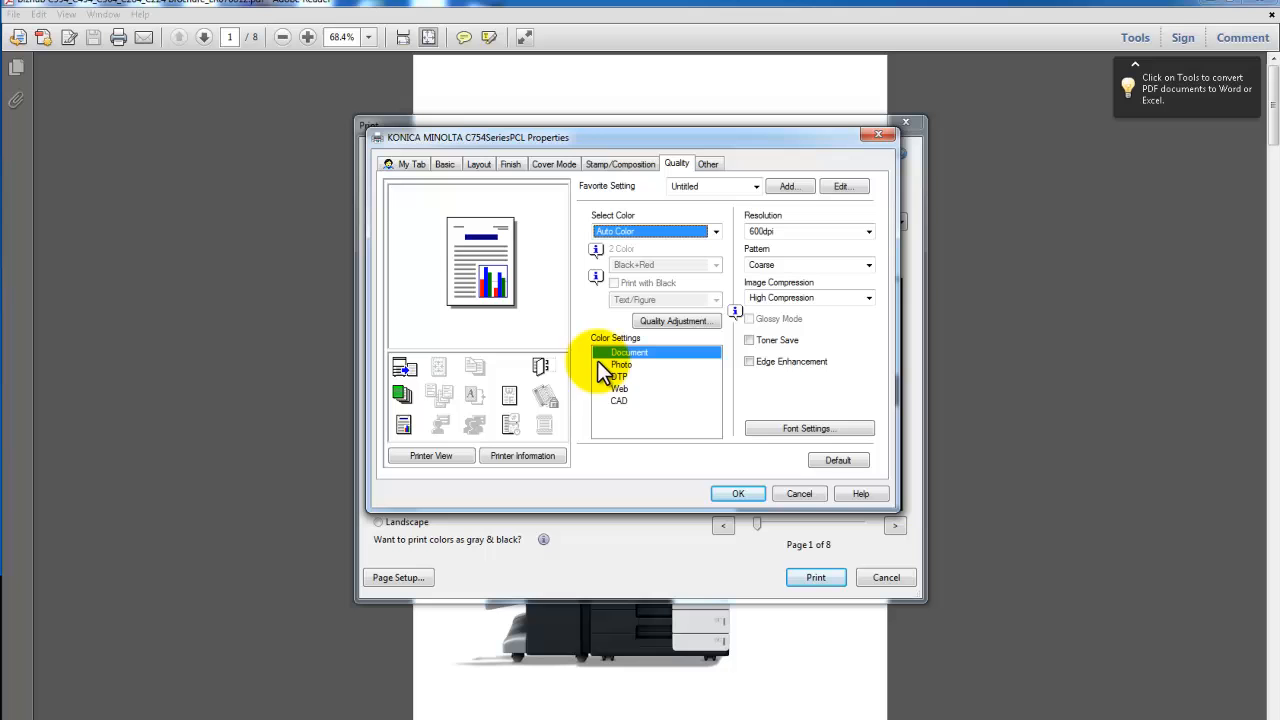
mouse_move(676, 320)
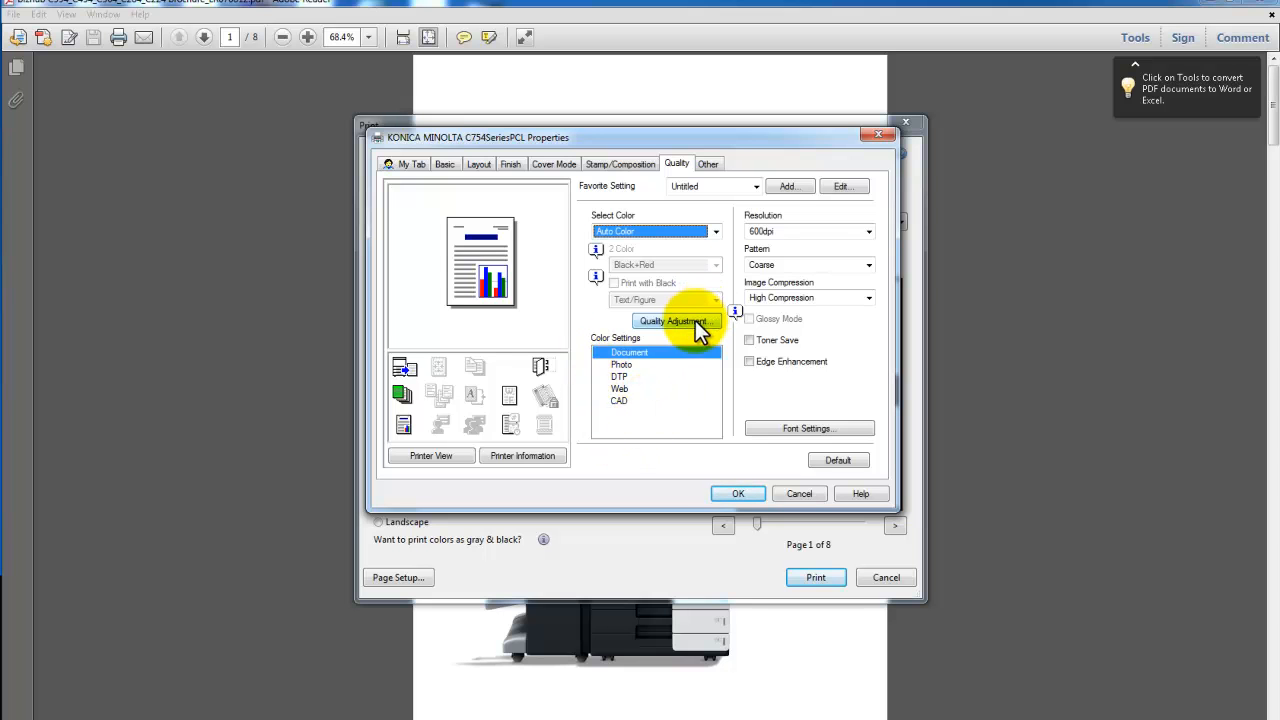
mouse_move(412, 160)
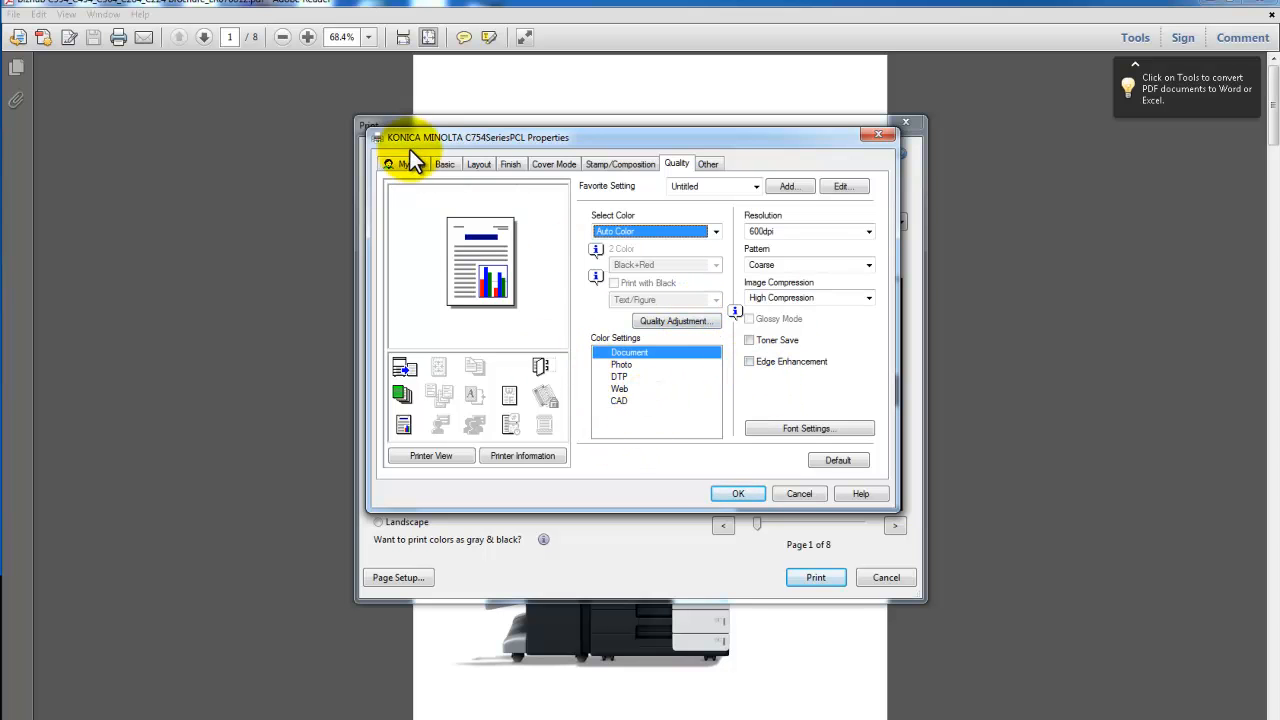
mouse_move(410, 164)
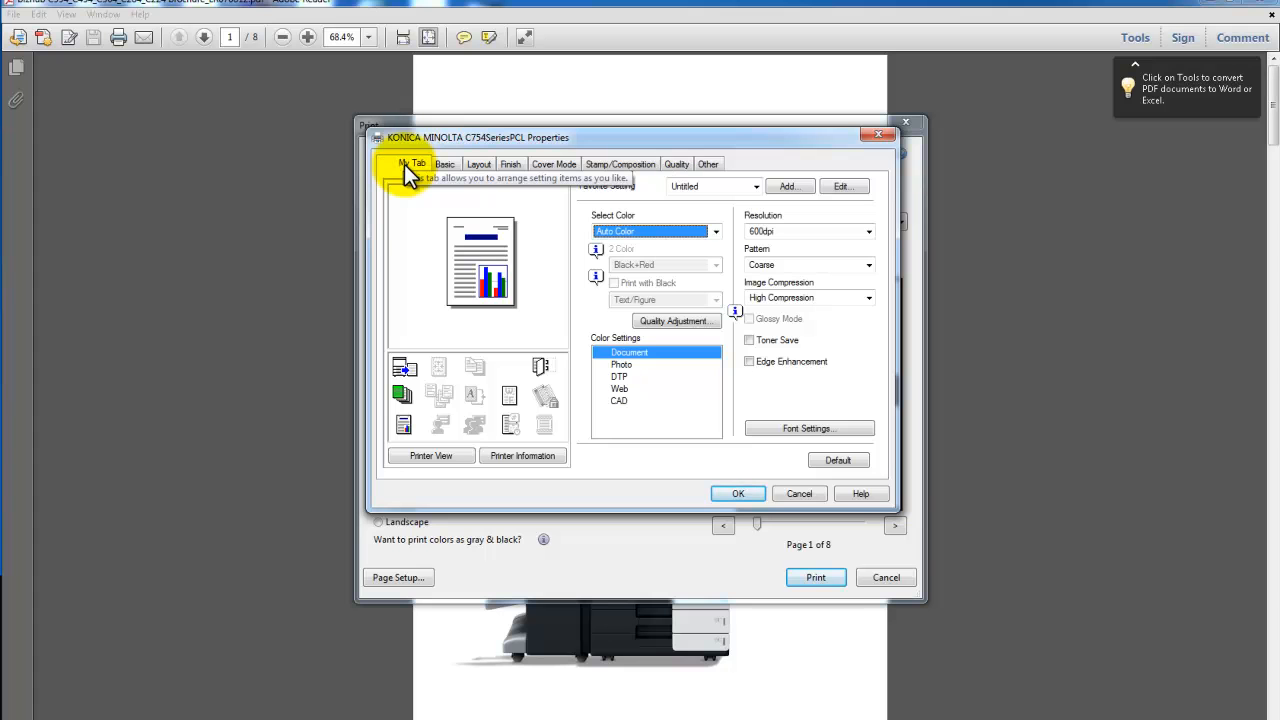
Review My Tab's summary: A4 originals on A3, Booklet, Auto Color
left_click(412, 164)
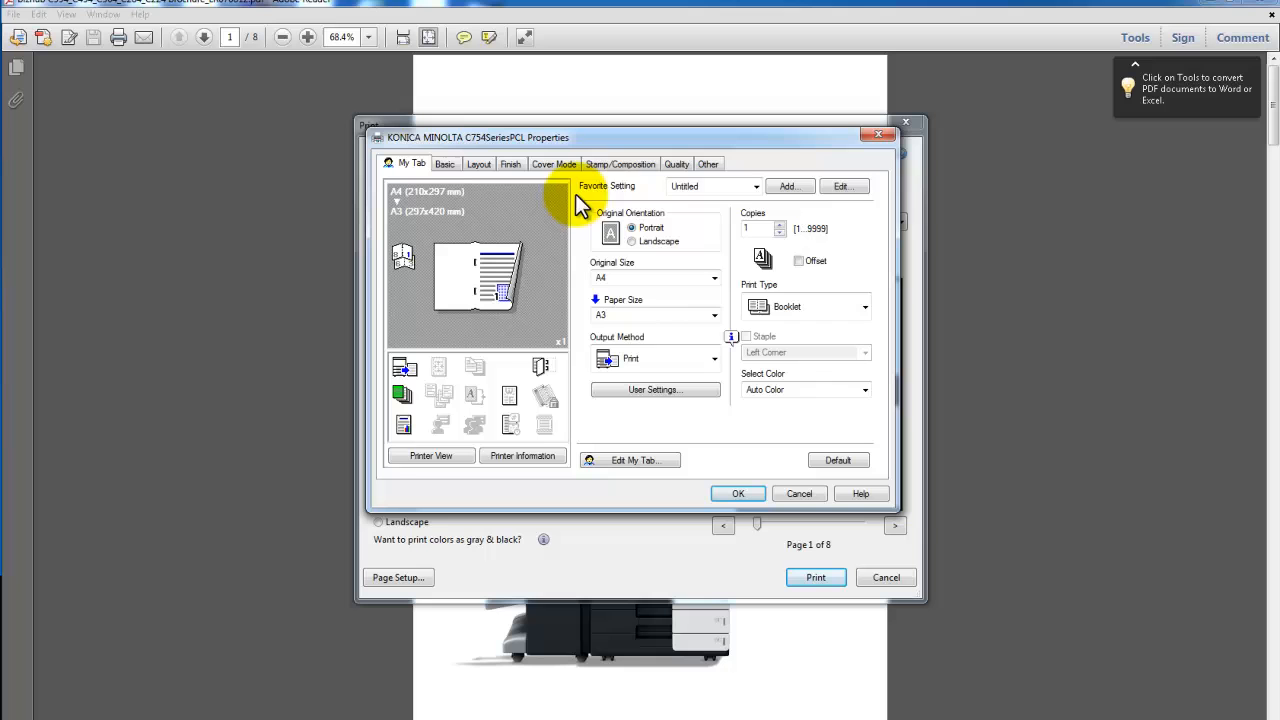
mouse_move(744, 248)
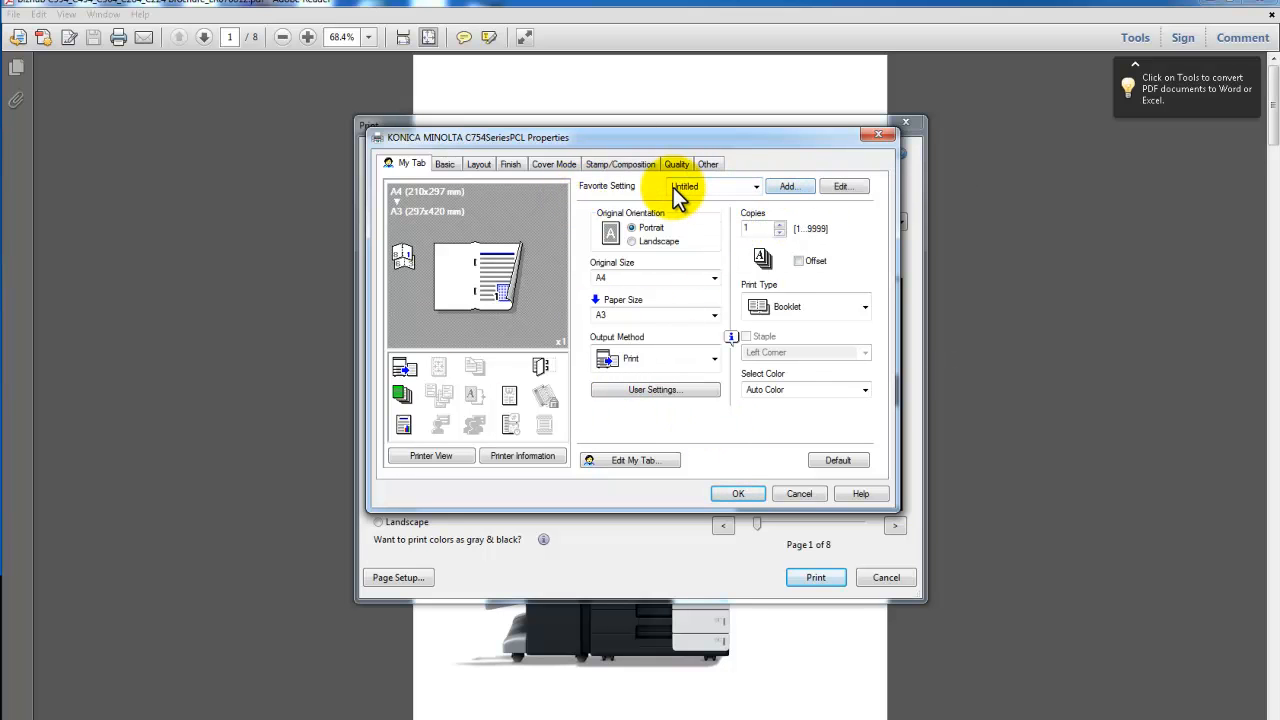
mouse_move(616, 192)
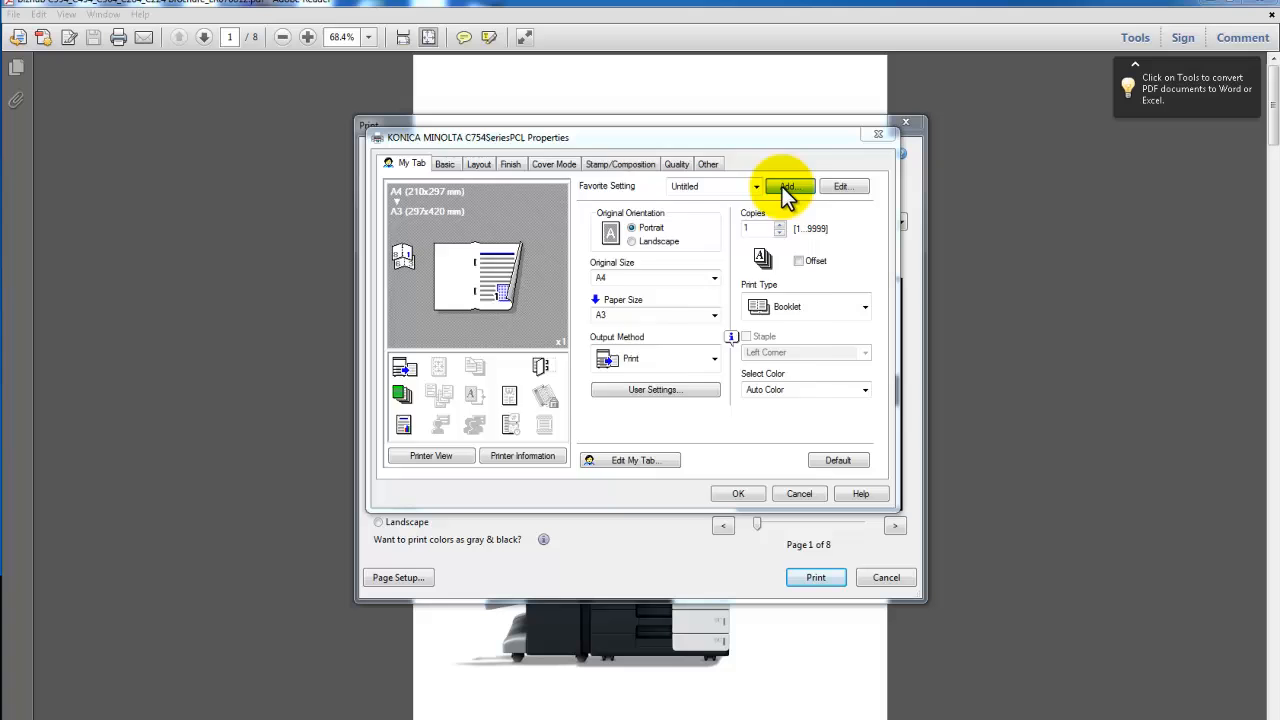
Add a favourite named 'Book A3 w/Cover', dismiss the duplicate-name error and save it as 'Book A3 w/Cover2'
left_click(788, 186)
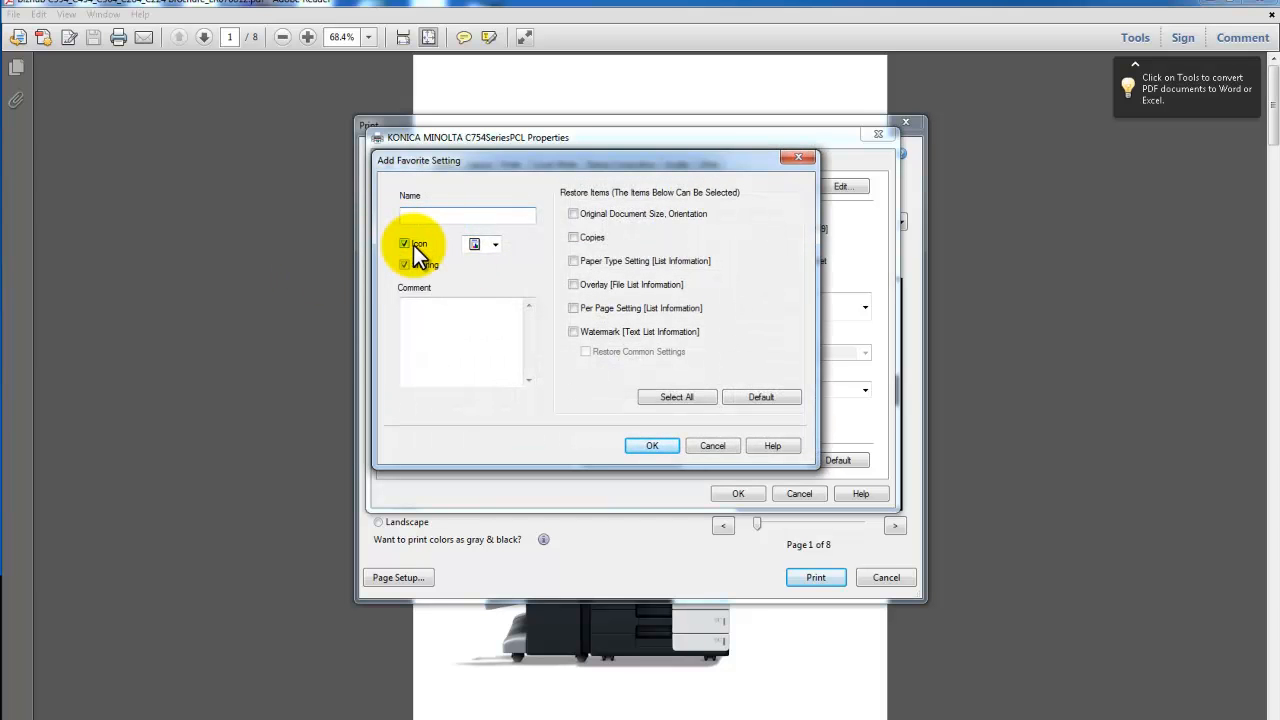
type("Book A3 w/")
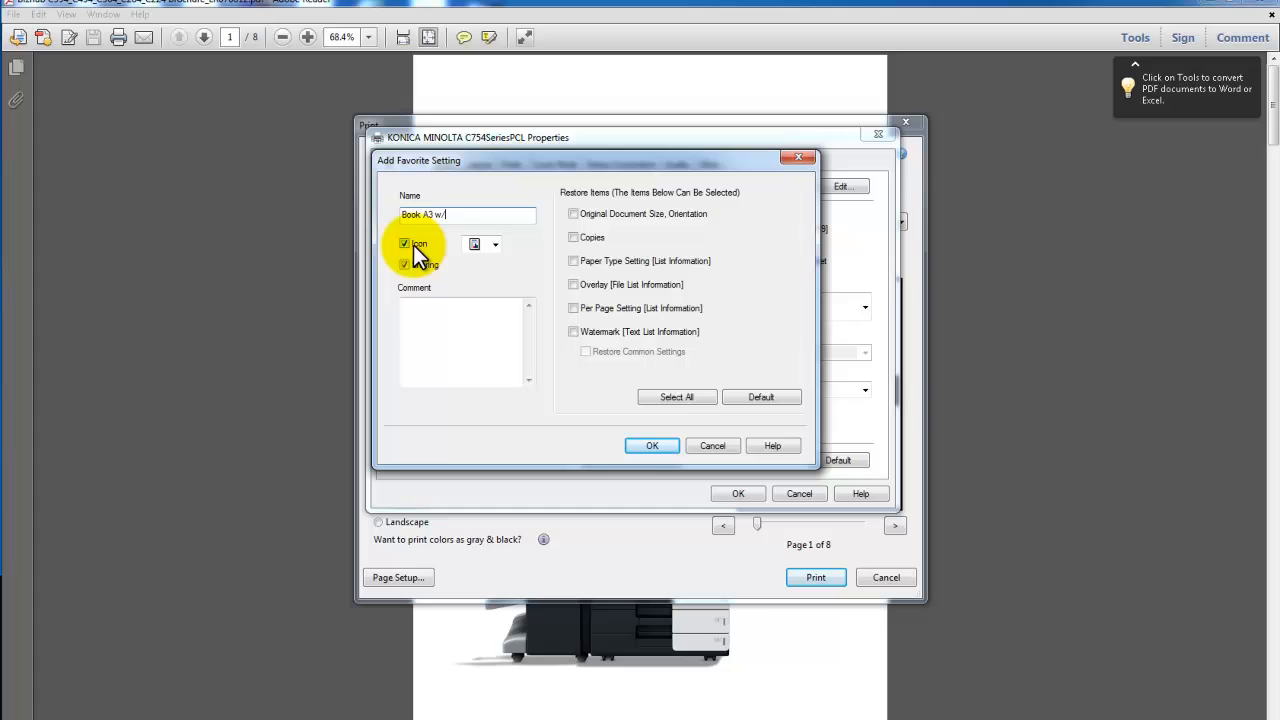
type("Cover")
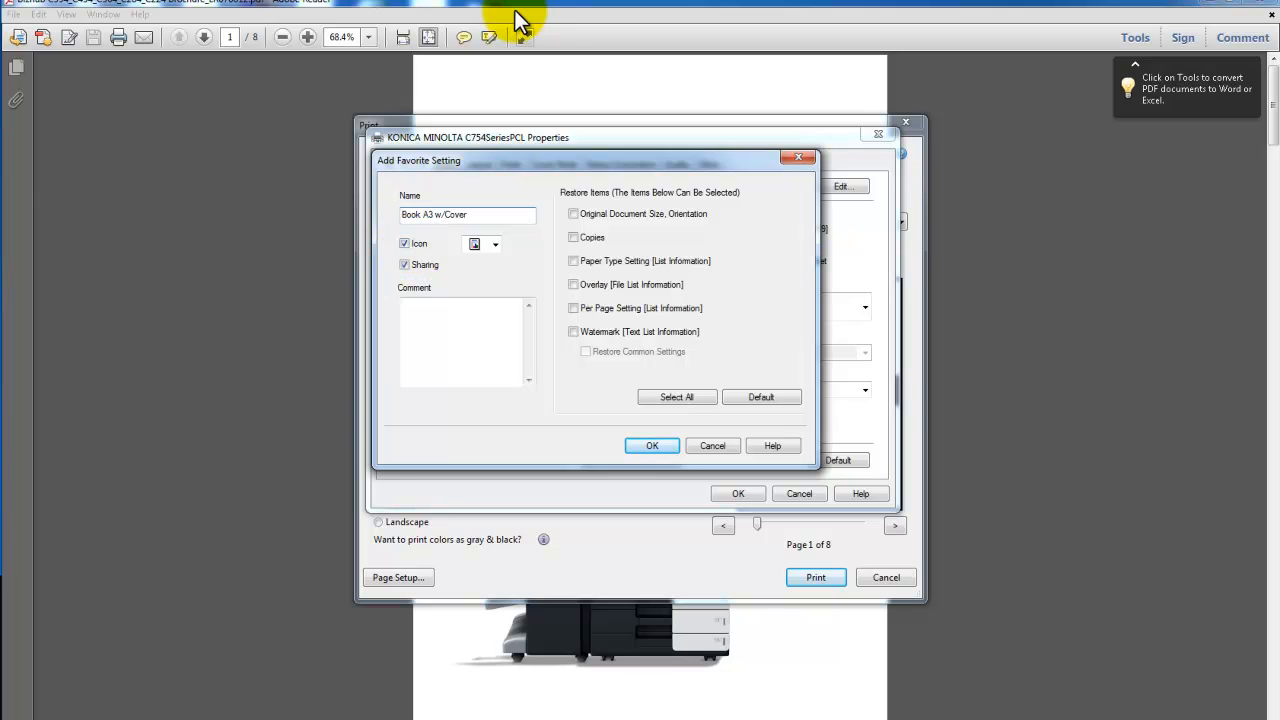
left_click(652, 444)
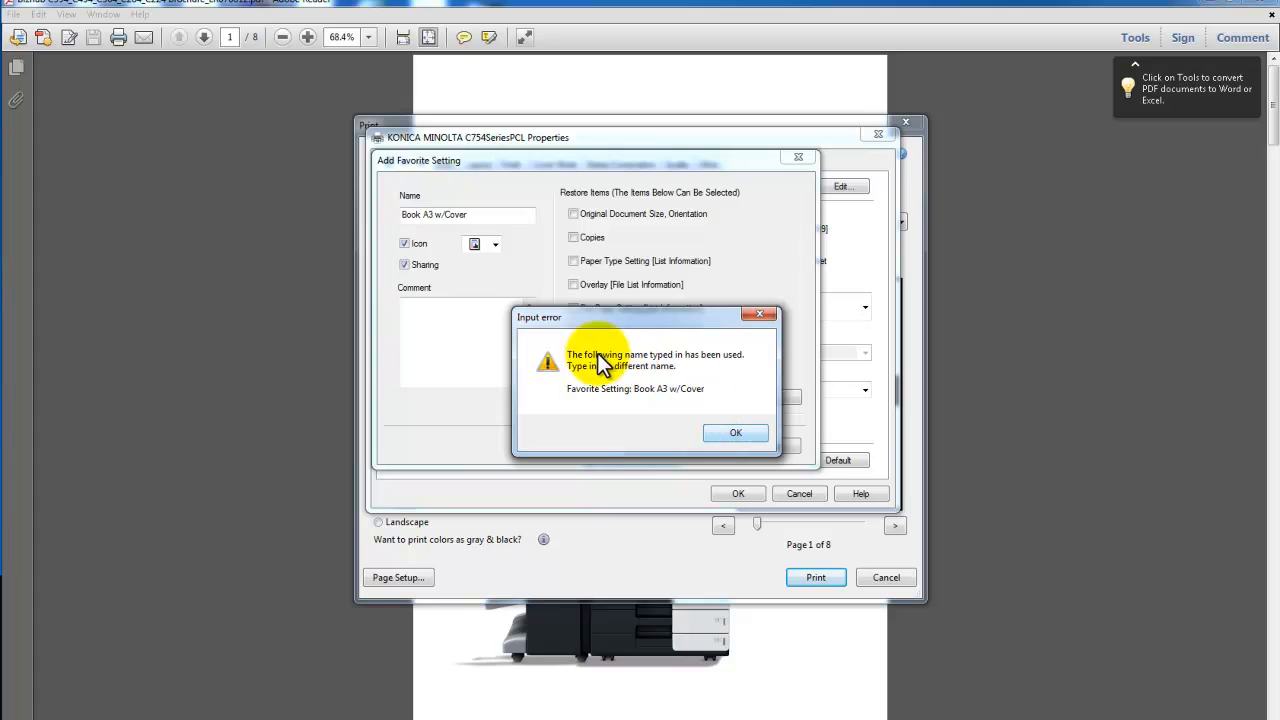
left_click(736, 432)
type("2")
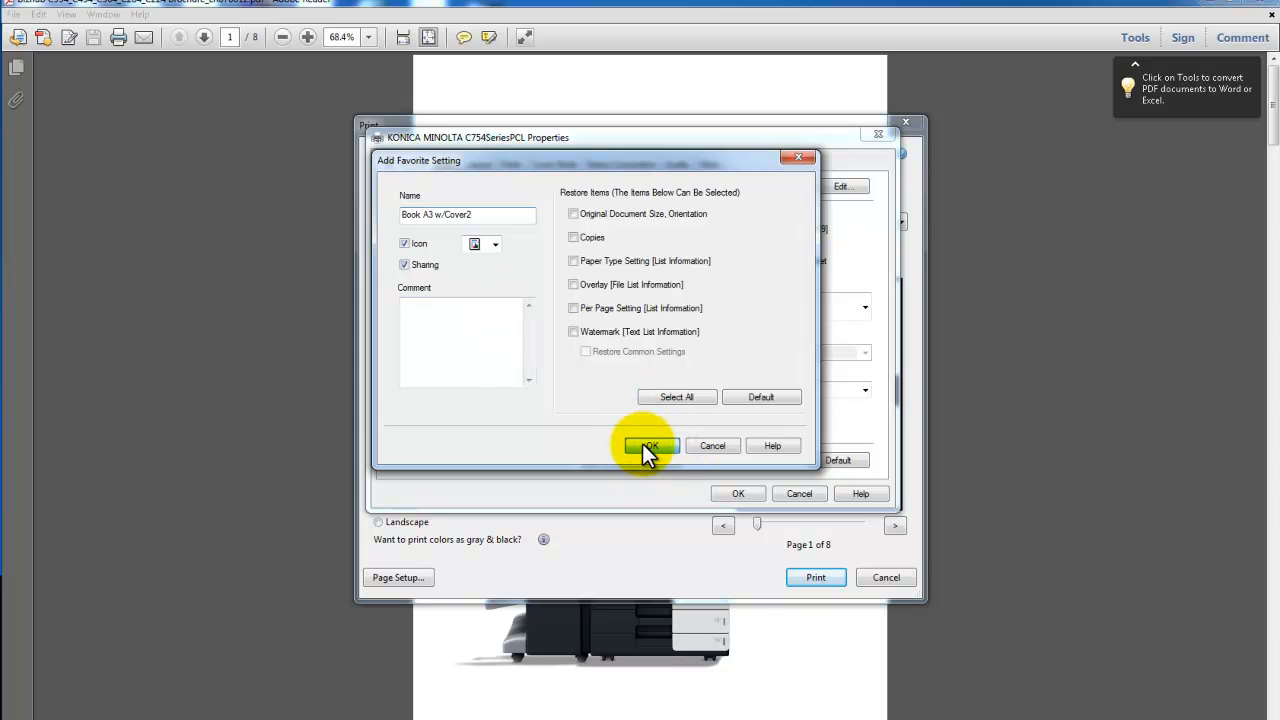
left_click(648, 446)
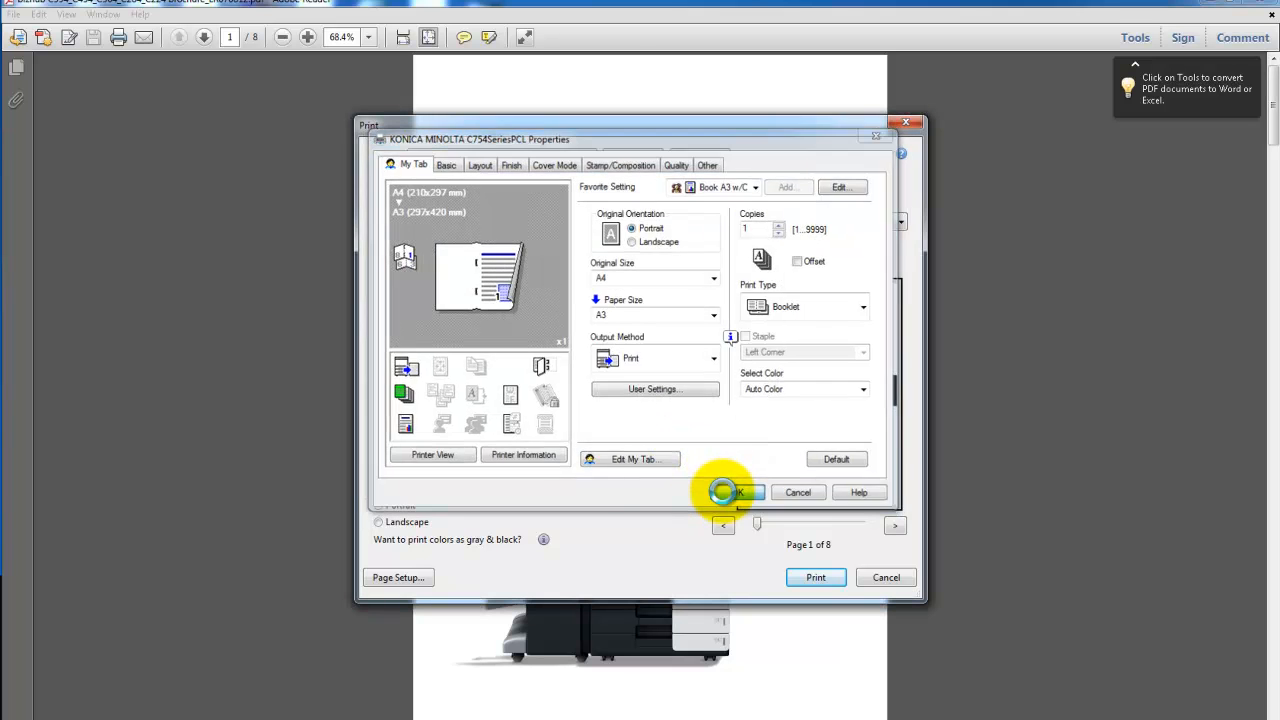
Confirm the printer Properties and send the brochure to print
left_click(734, 492)
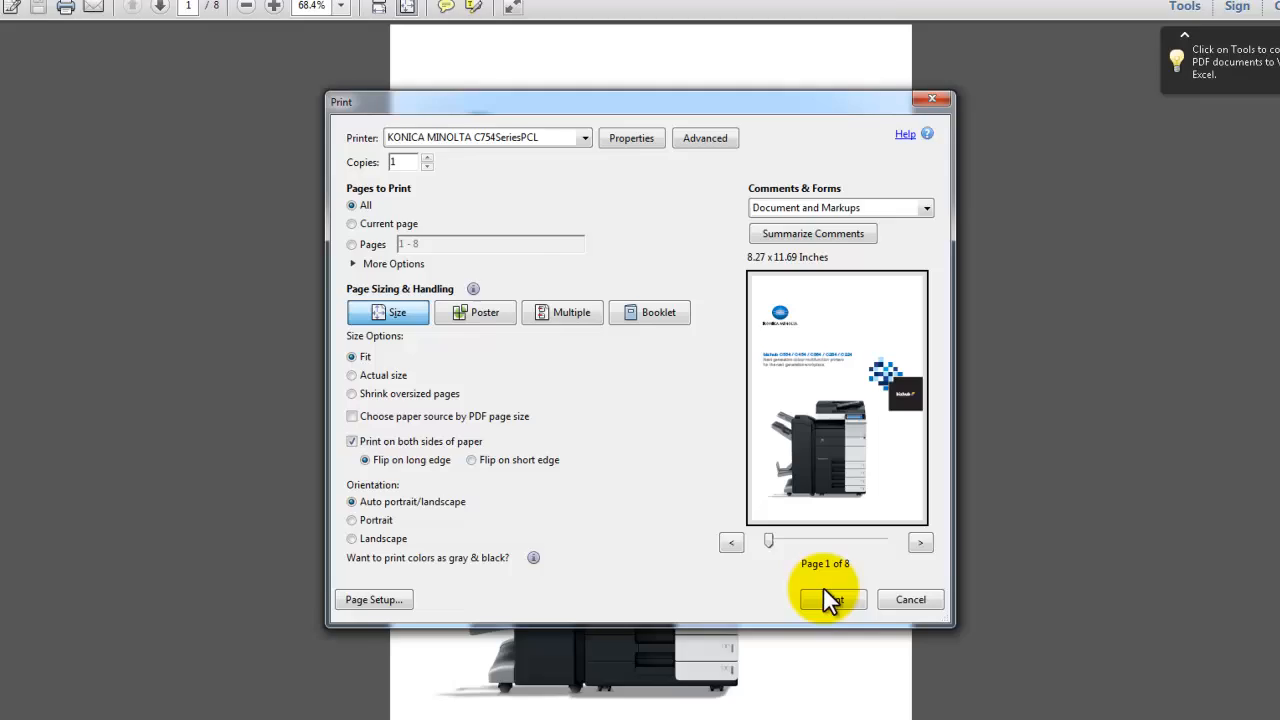
left_click(832, 600)
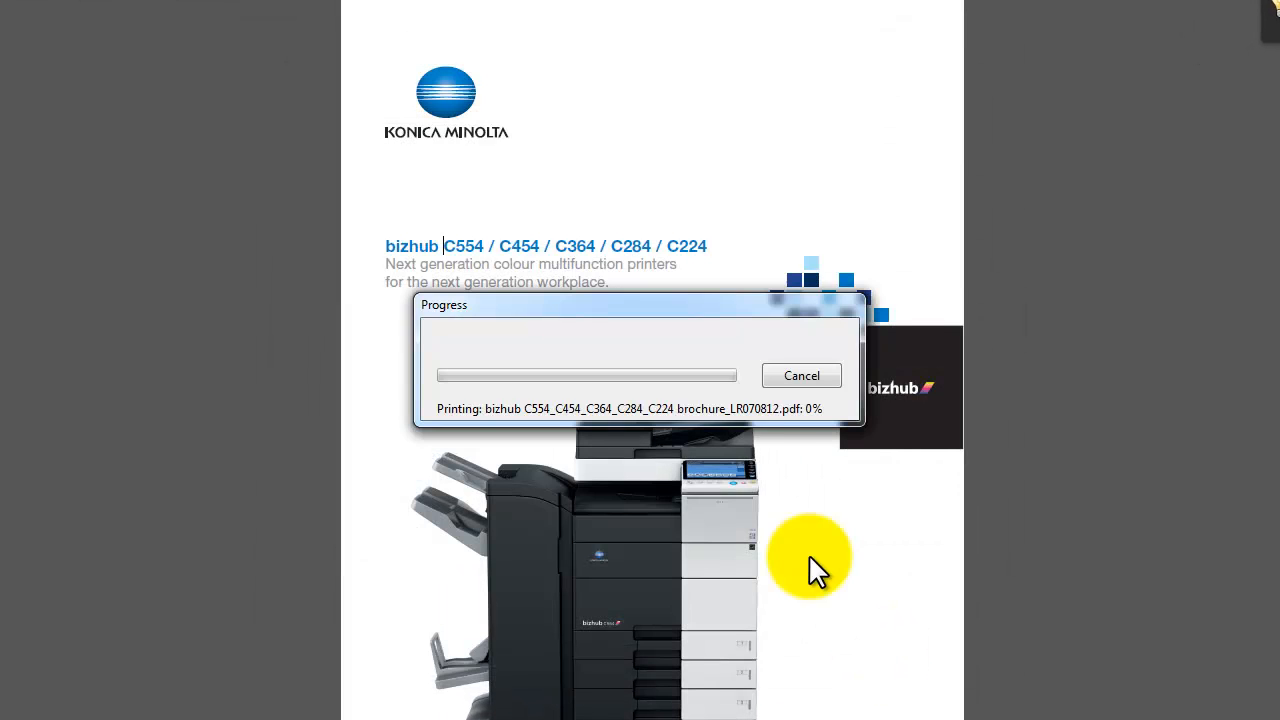
mouse_move(820, 496)
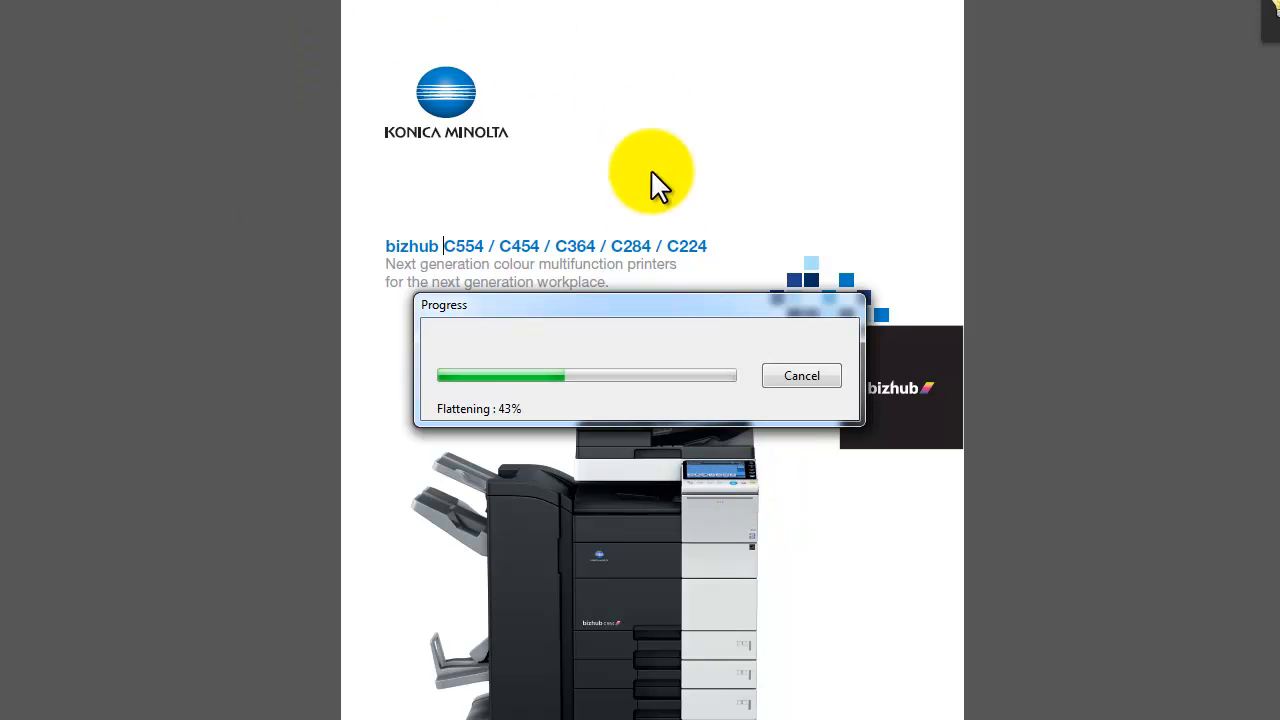
mouse_move(688, 60)
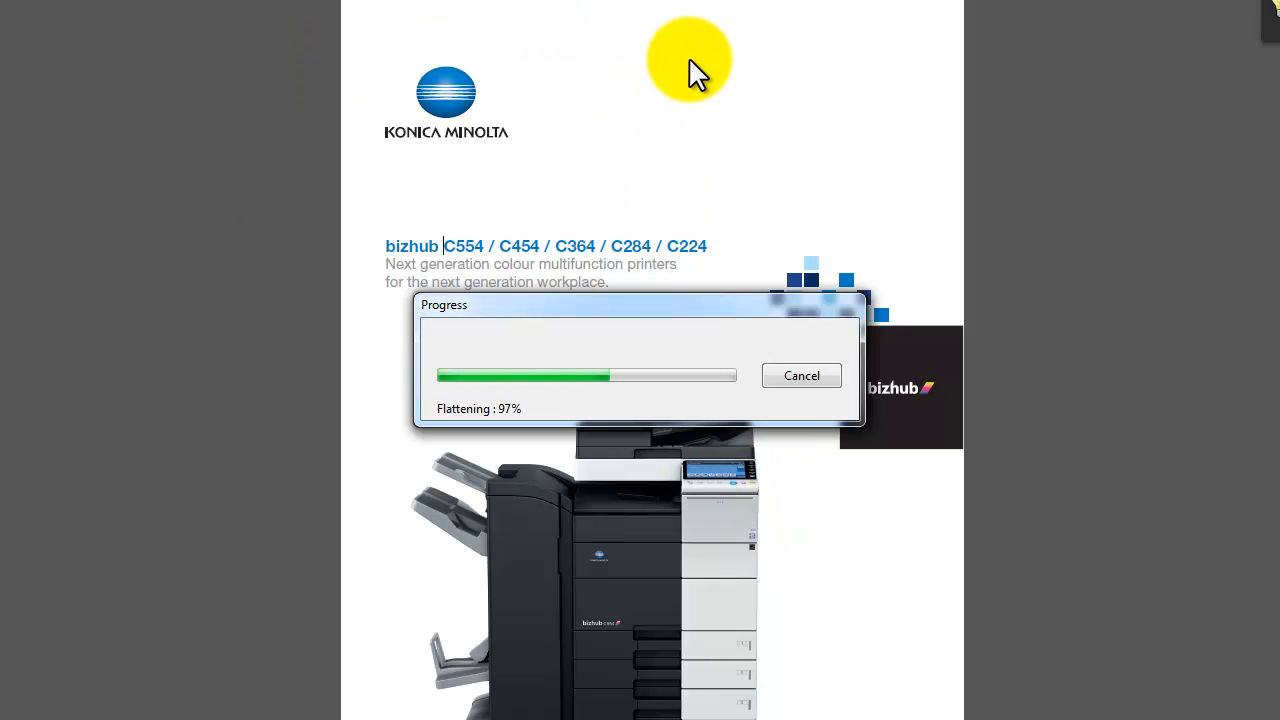
mouse_move(752, 62)
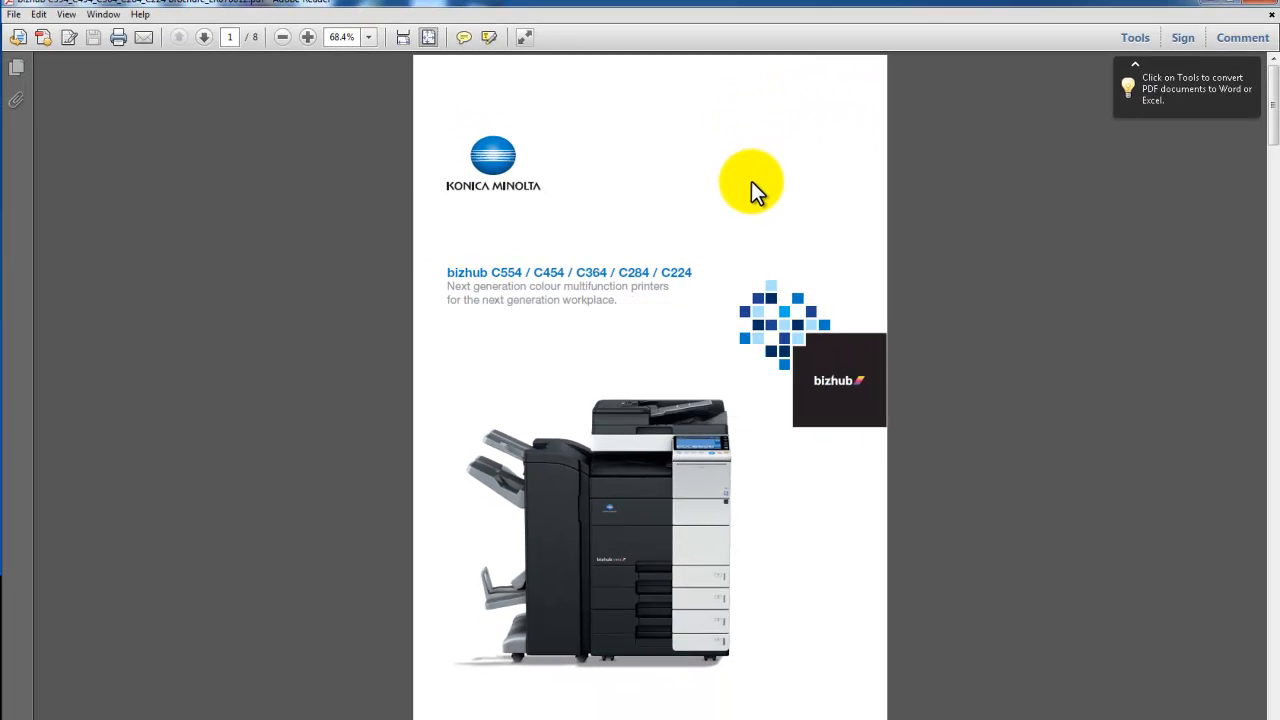
mouse_move(710, 188)
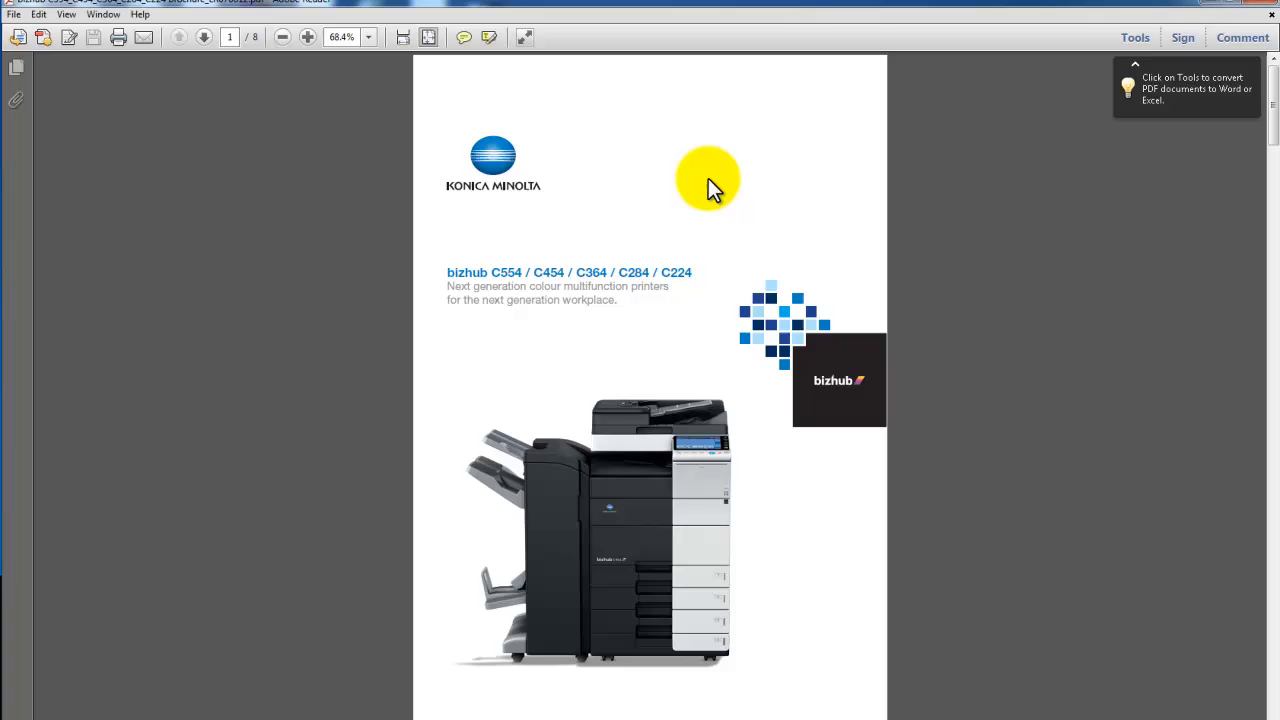
left_click(490, 272)
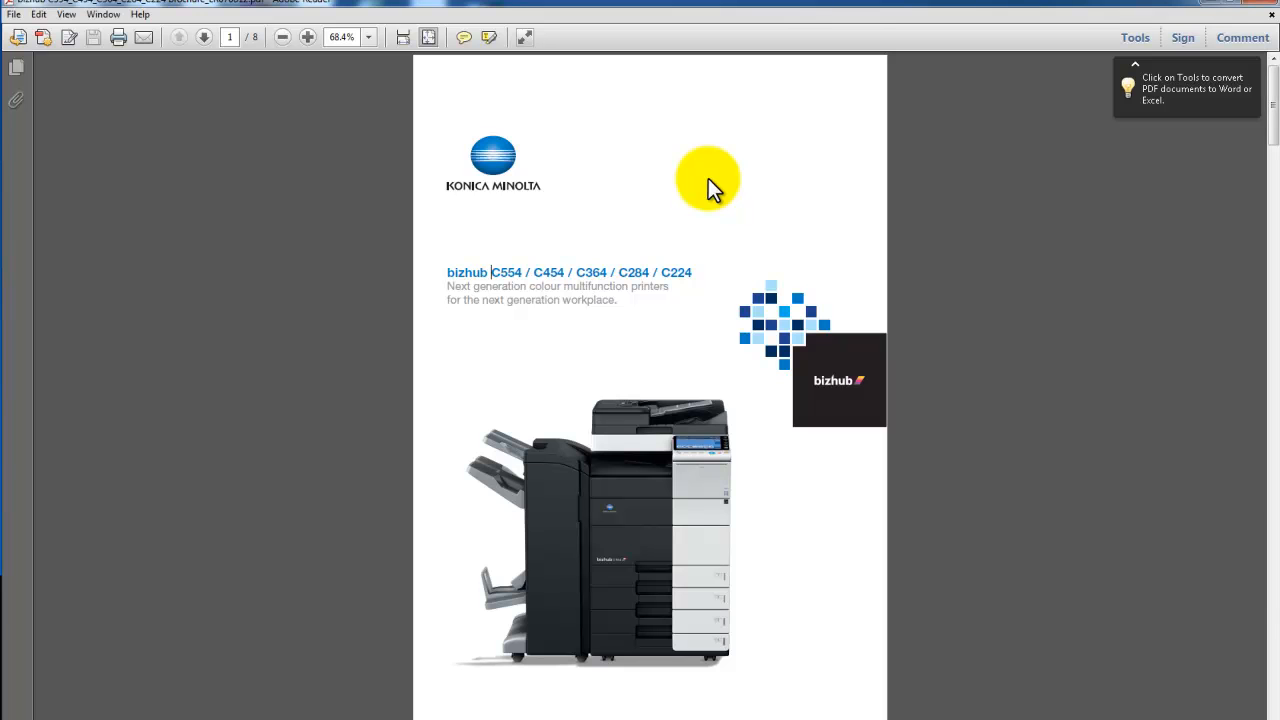